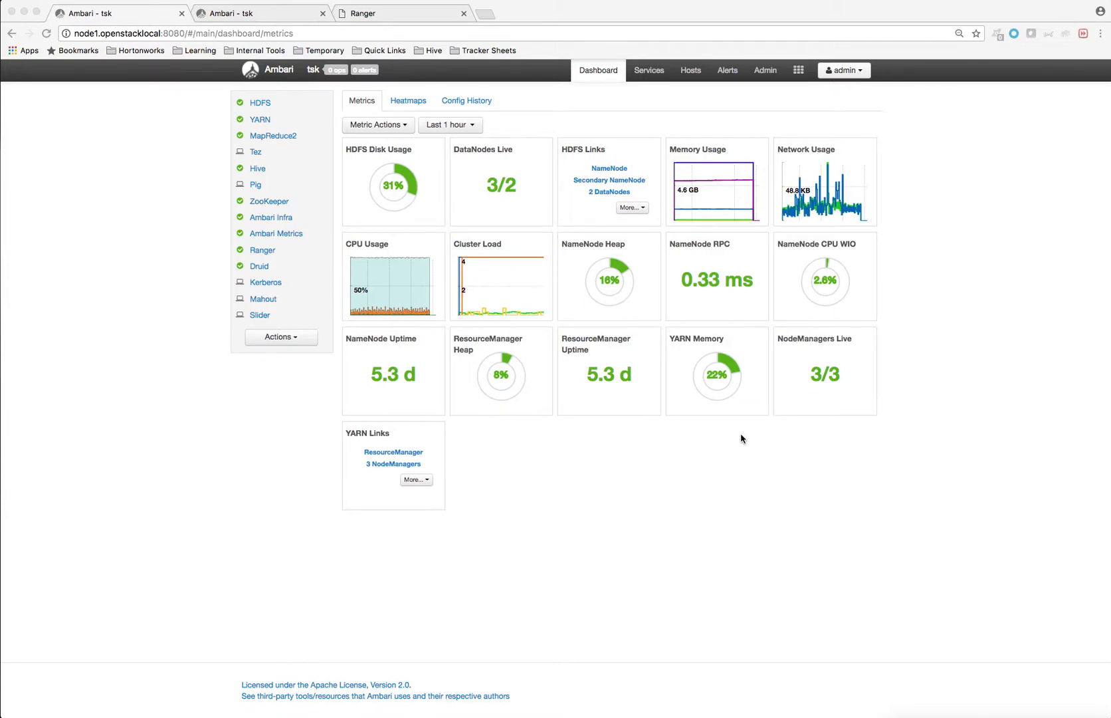
pyautogui.moveTo(910, 686)
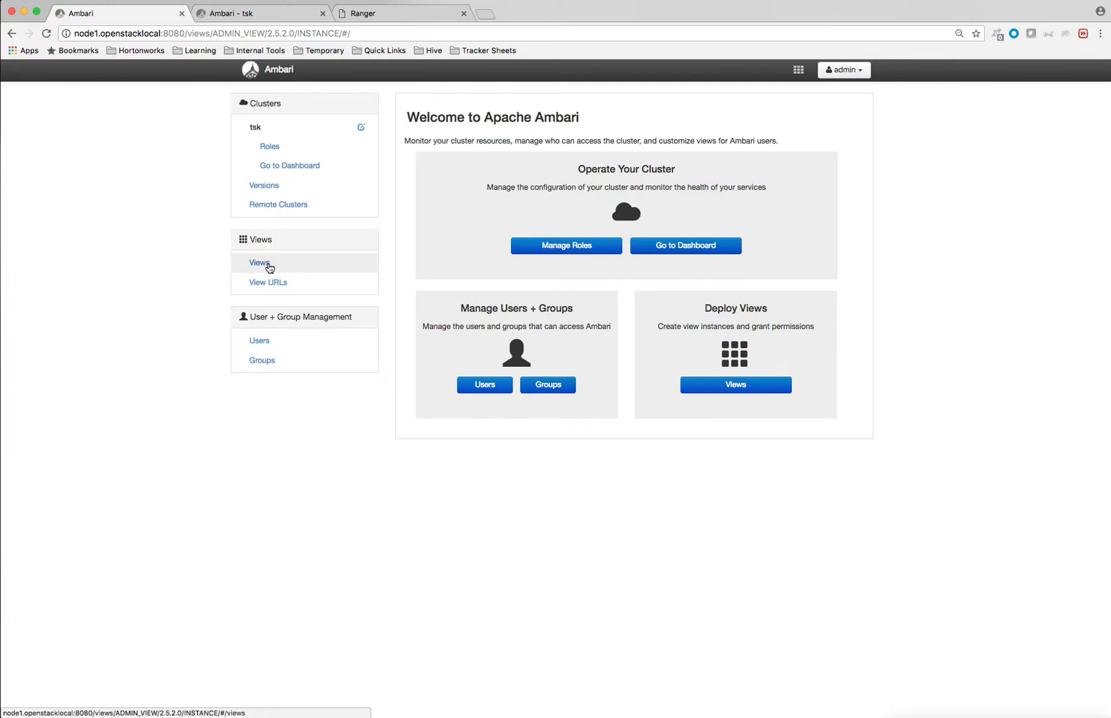
# Create a Hive view instance named HiveDemo with HiveDemo as display name and description, and save it.
pyautogui.click(259, 262)
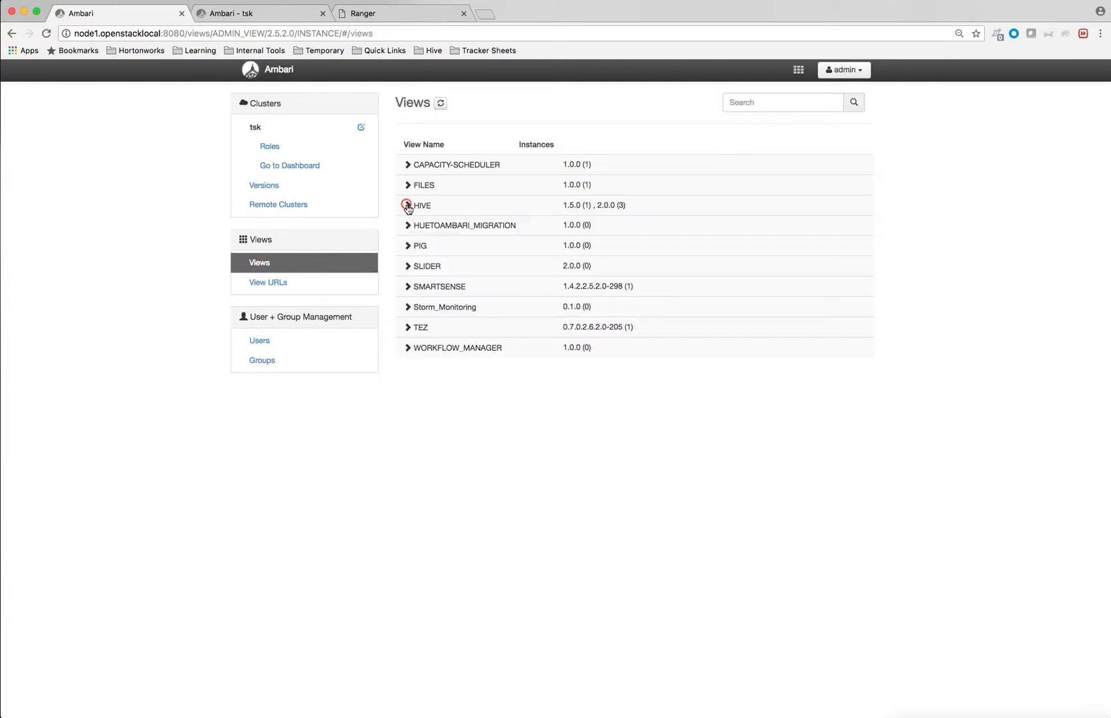
pyautogui.click(407, 205)
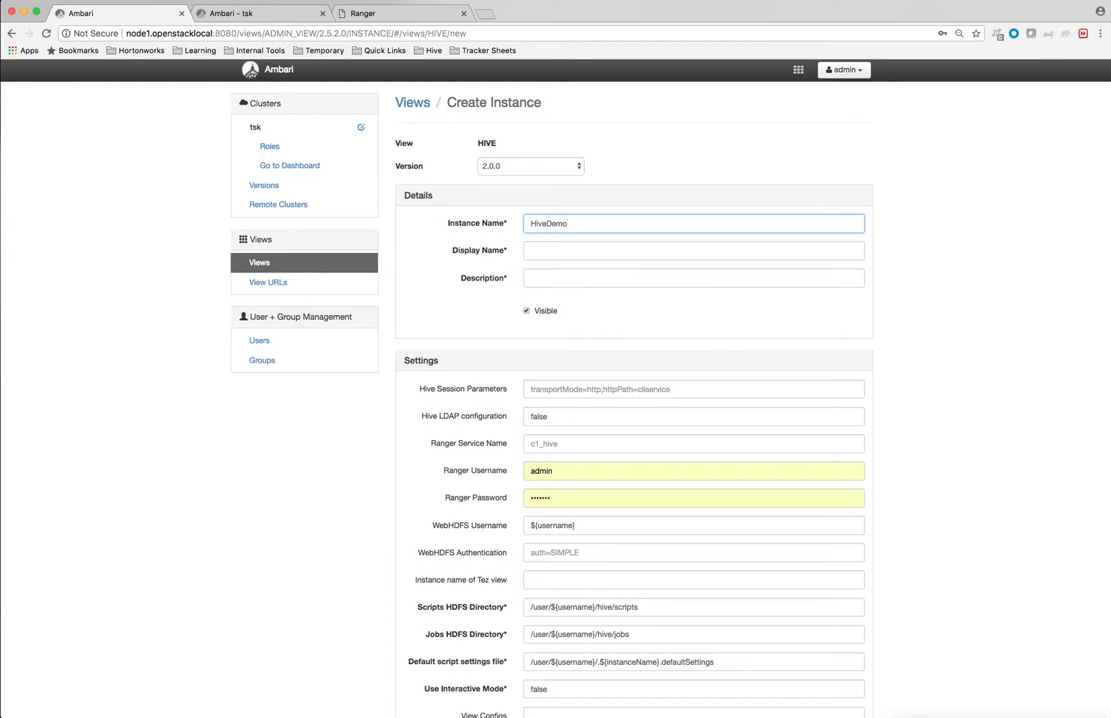
pyautogui.write('HiveDemo')
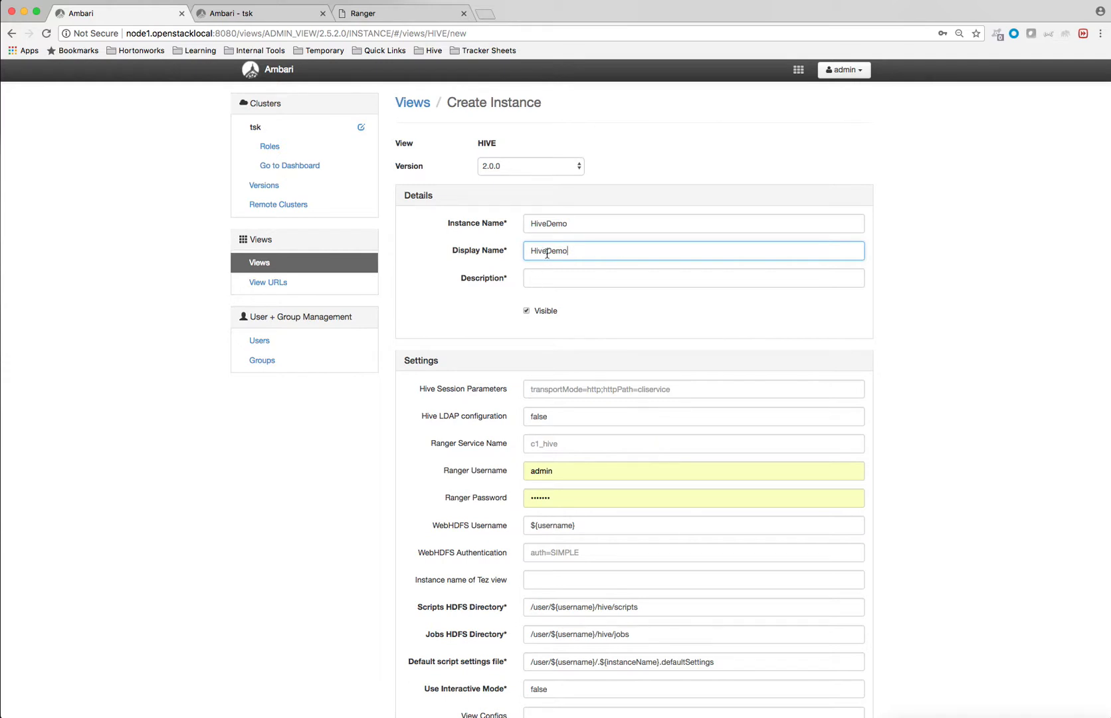
pyautogui.write('HiveDemo')
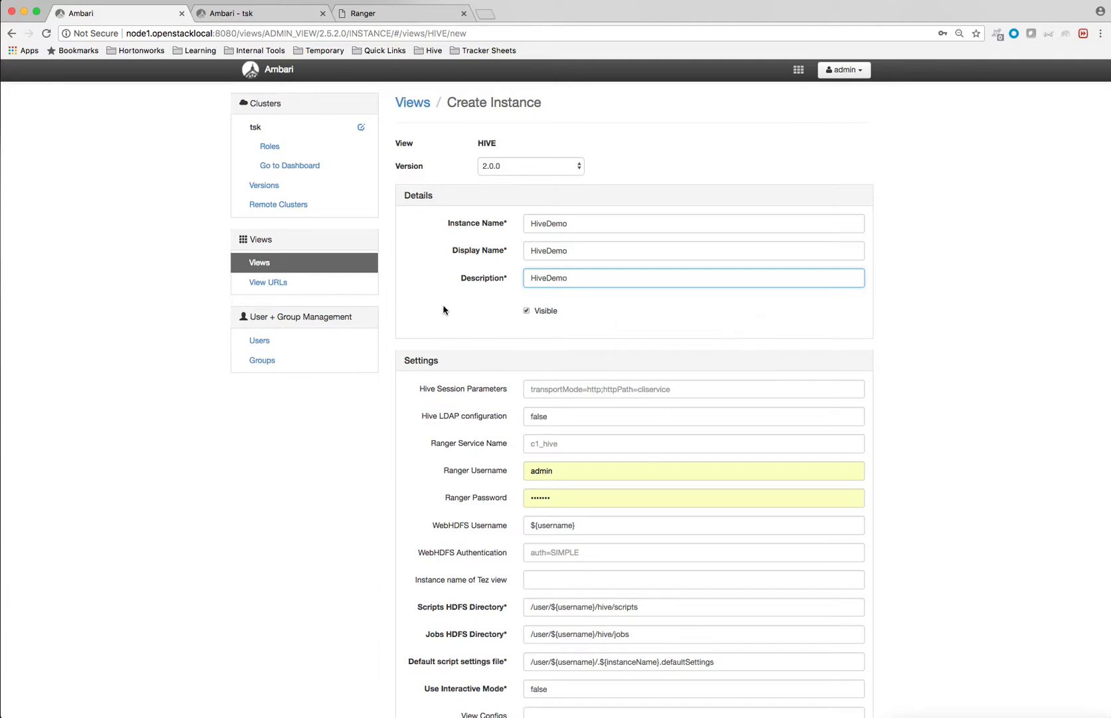
pyautogui.scroll(-3)
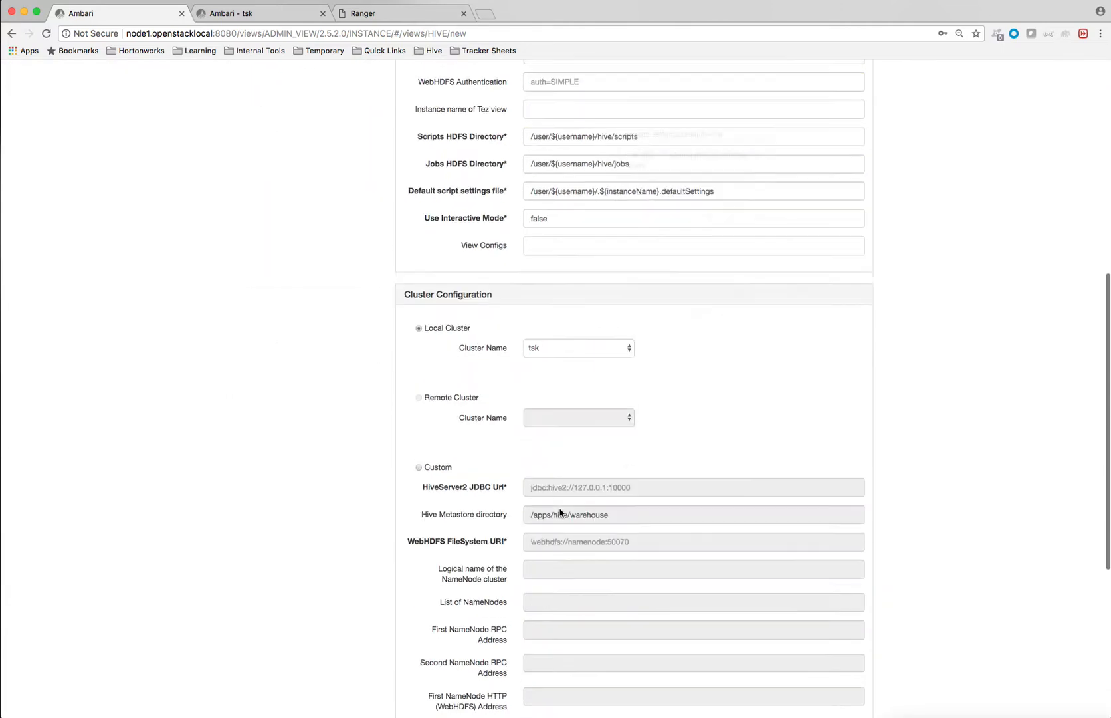
pyautogui.scroll(-3)
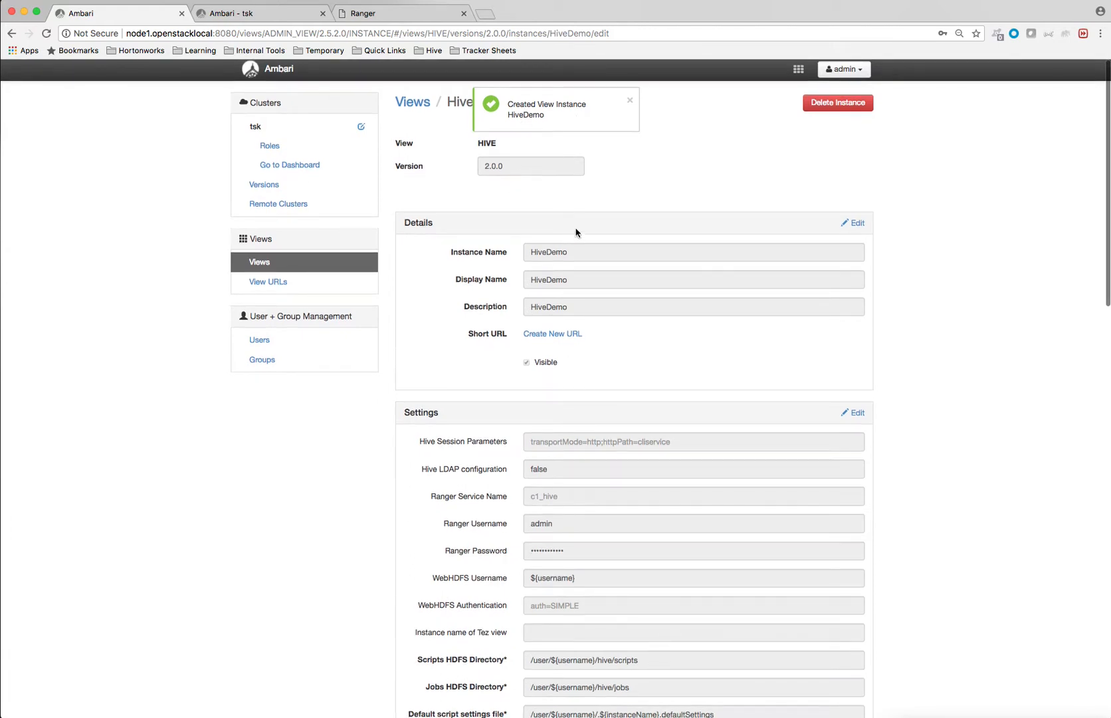
# Open the HiveDemo view from the views menu, landing on its query worksheet.
pyautogui.click(798, 70)
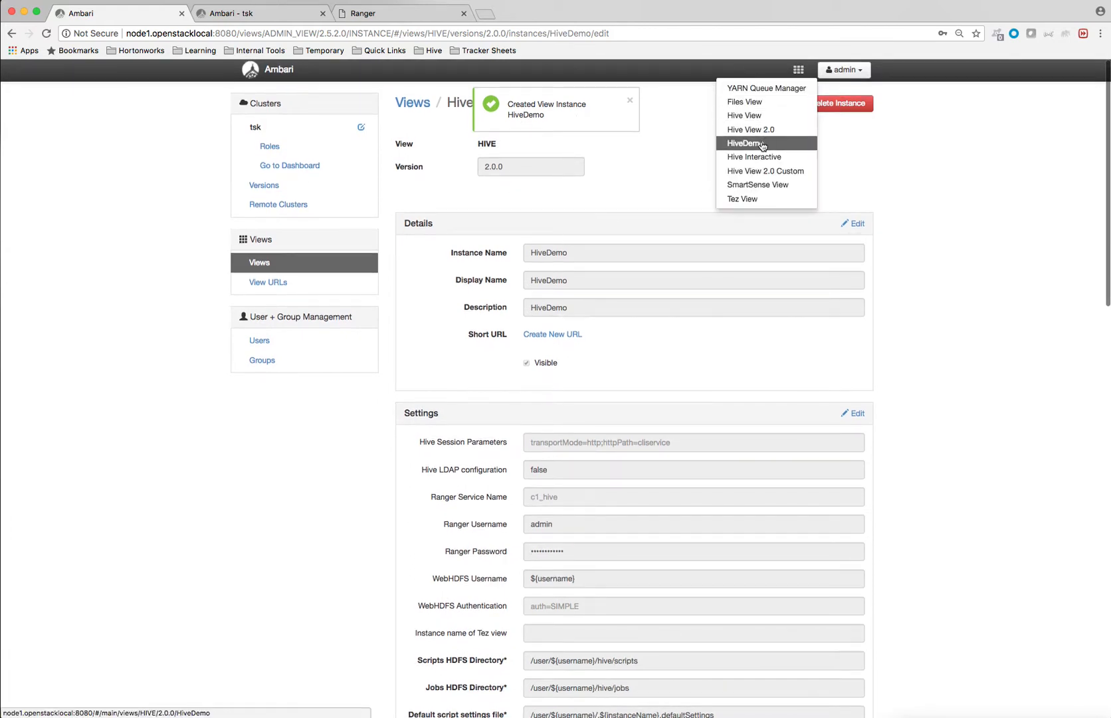
pyautogui.click(764, 143)
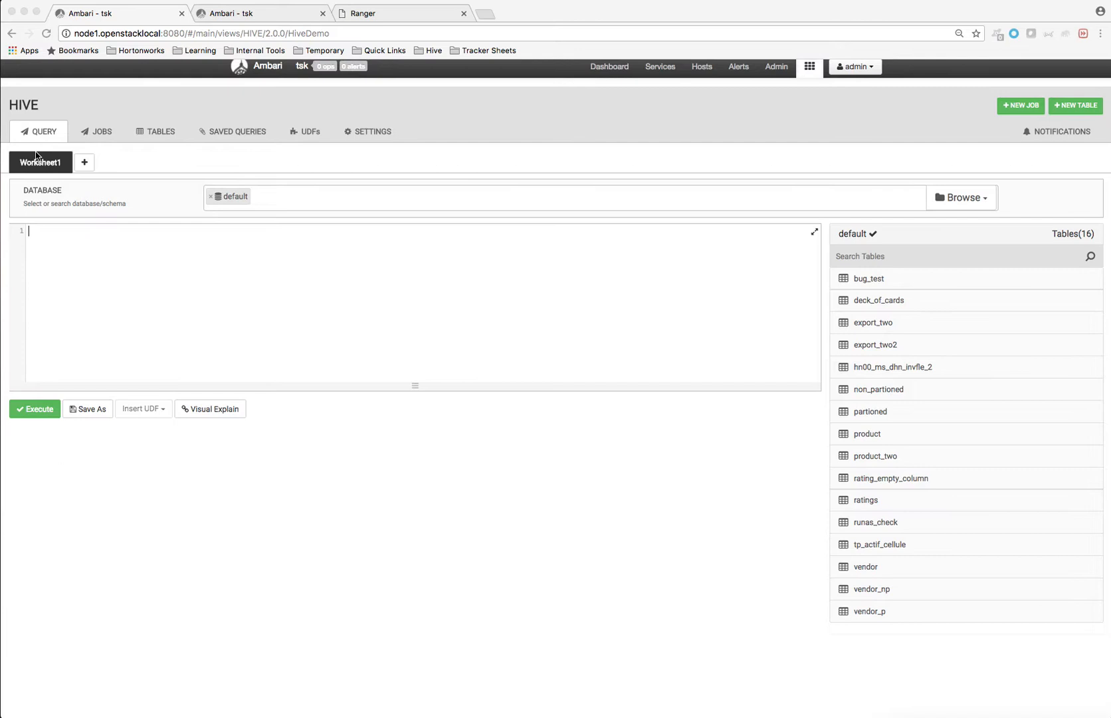
pyautogui.moveTo(872, 279)
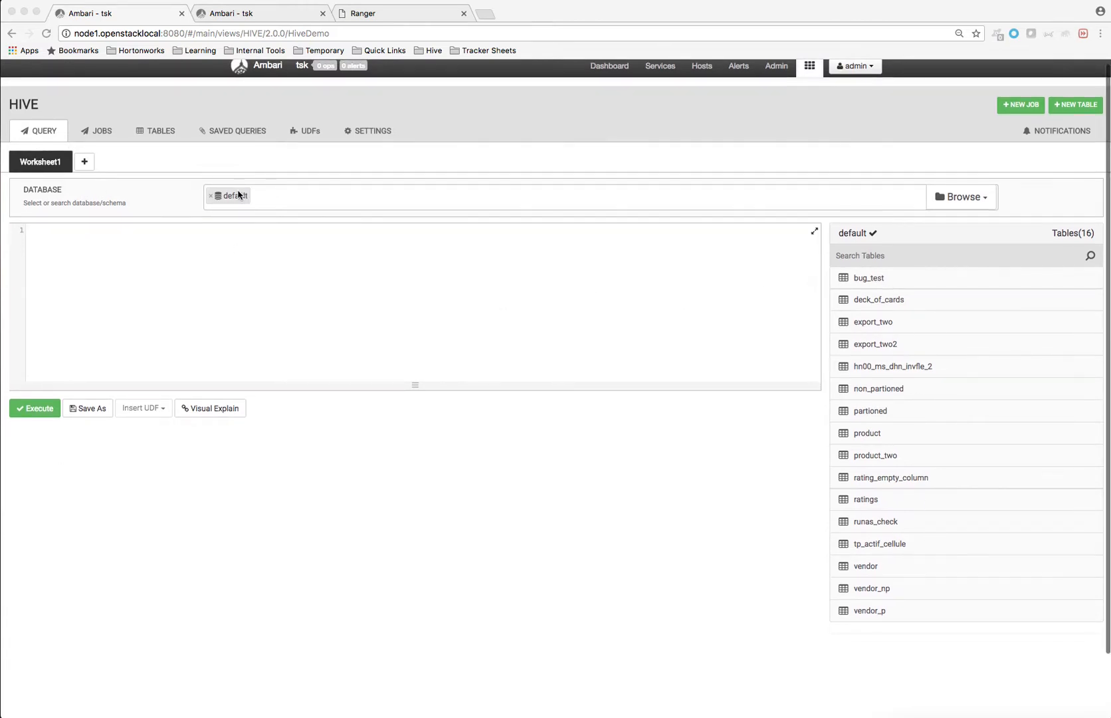
# Check bug_test's Authorization, noting the CONFIGURATION_ERROR for the missing Ranger service name, and return to Manage Ambari.
pyautogui.click(157, 130)
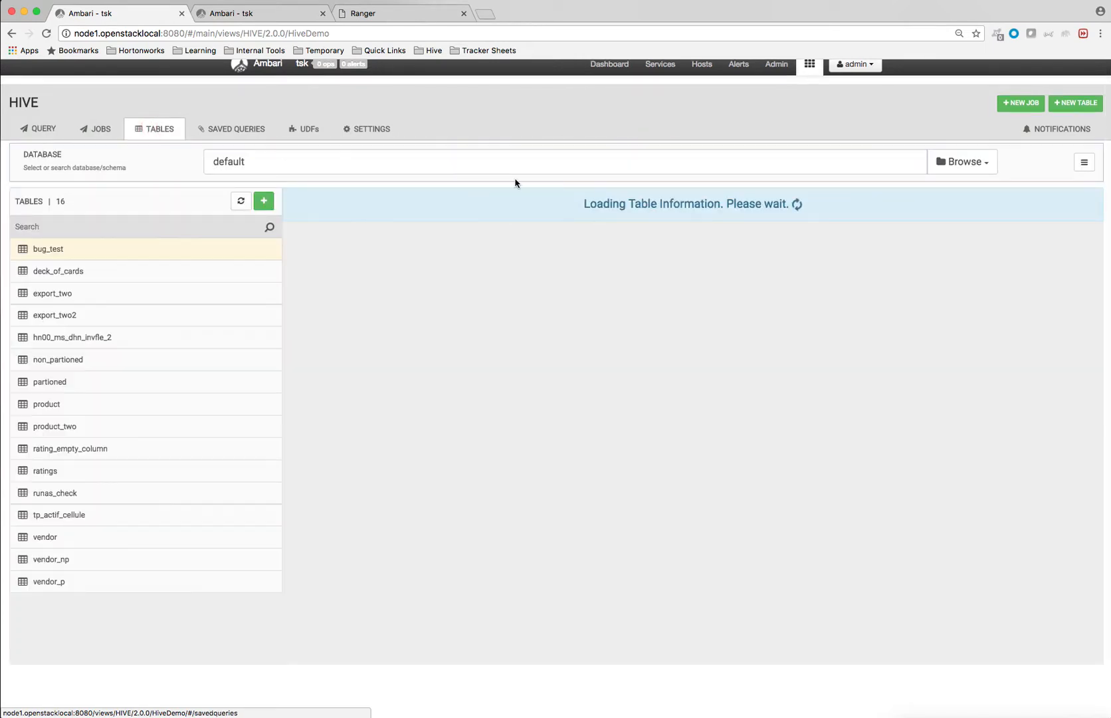
pyautogui.click(48, 249)
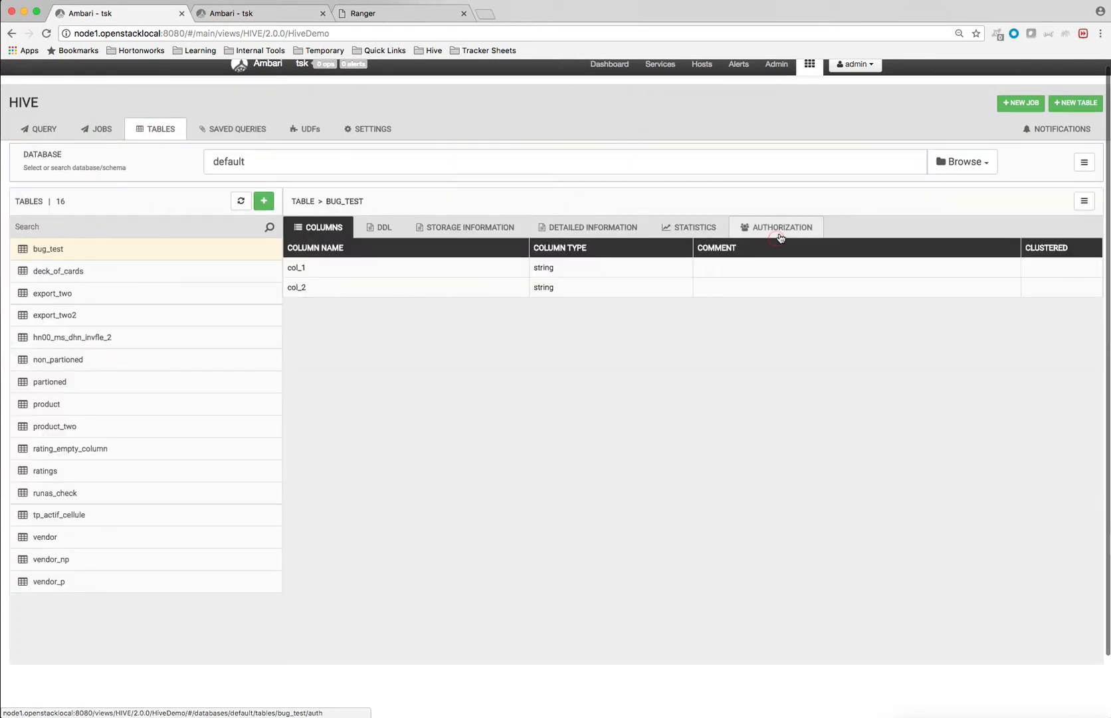
pyautogui.click(780, 226)
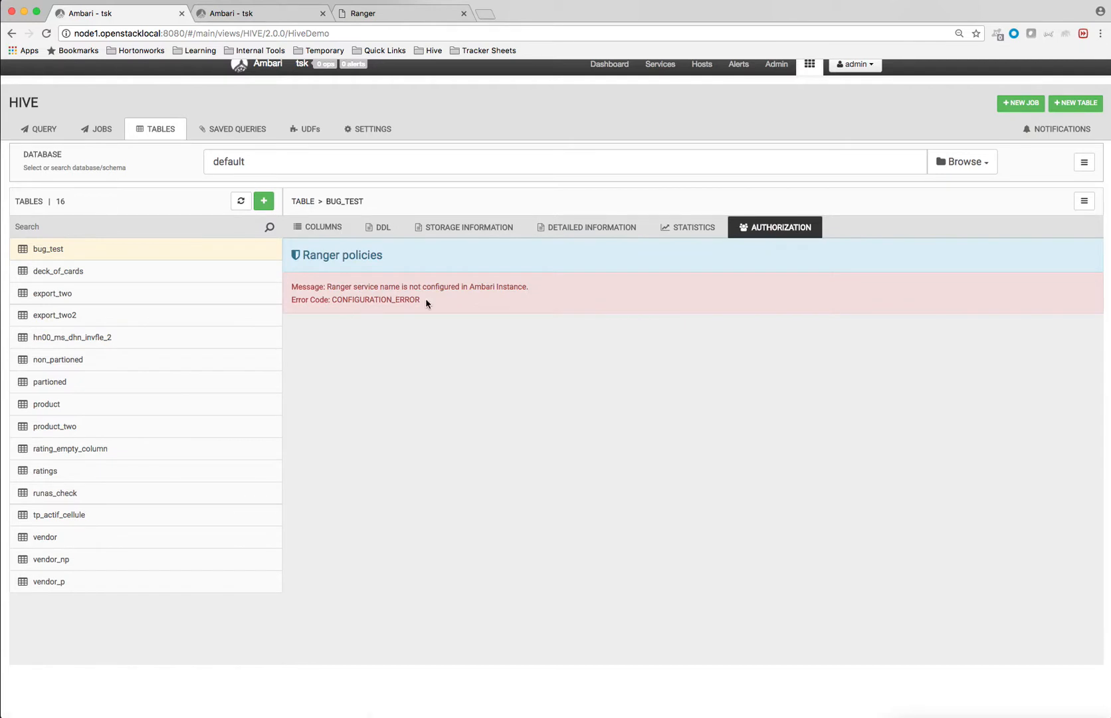
pyautogui.doubleClick(375, 299)
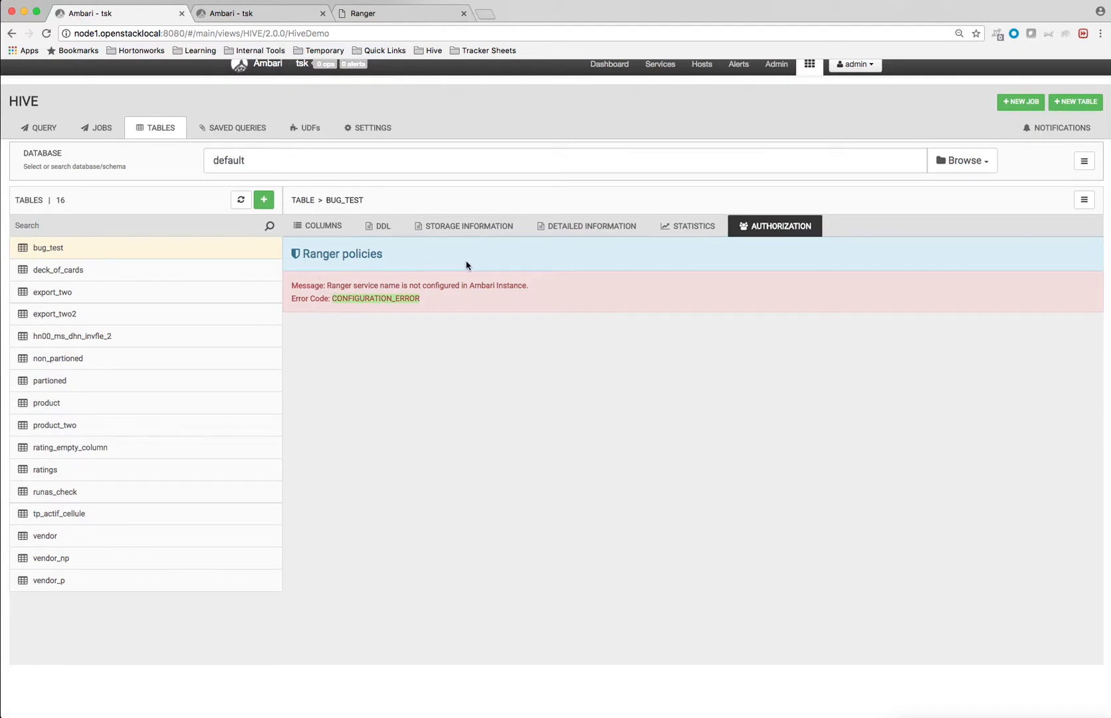
pyautogui.moveTo(442, 321)
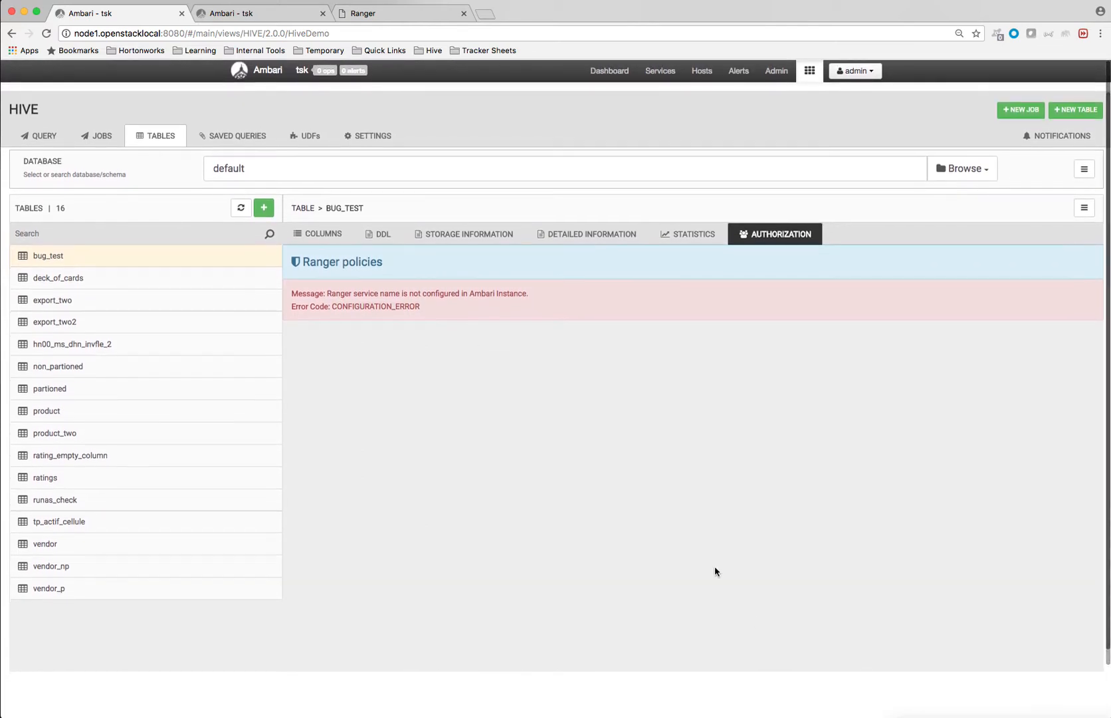
pyautogui.click(856, 70)
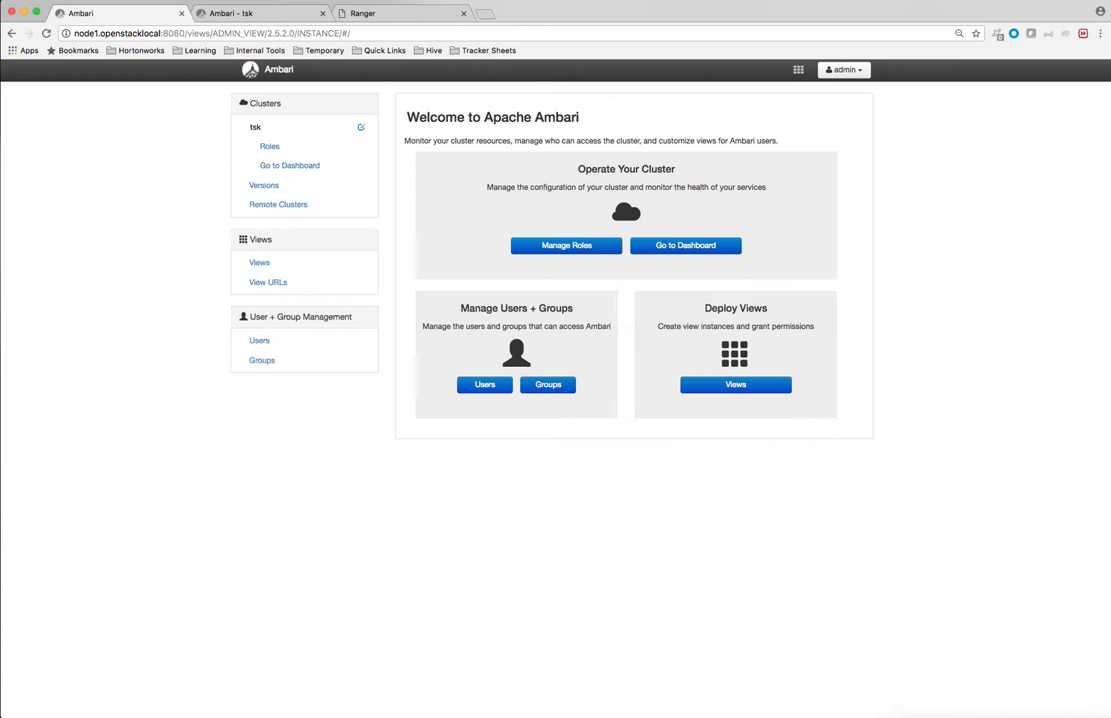
# Open the HiveDemo instance under the HIVE view and make its Settings section editable.
pyautogui.click(259, 262)
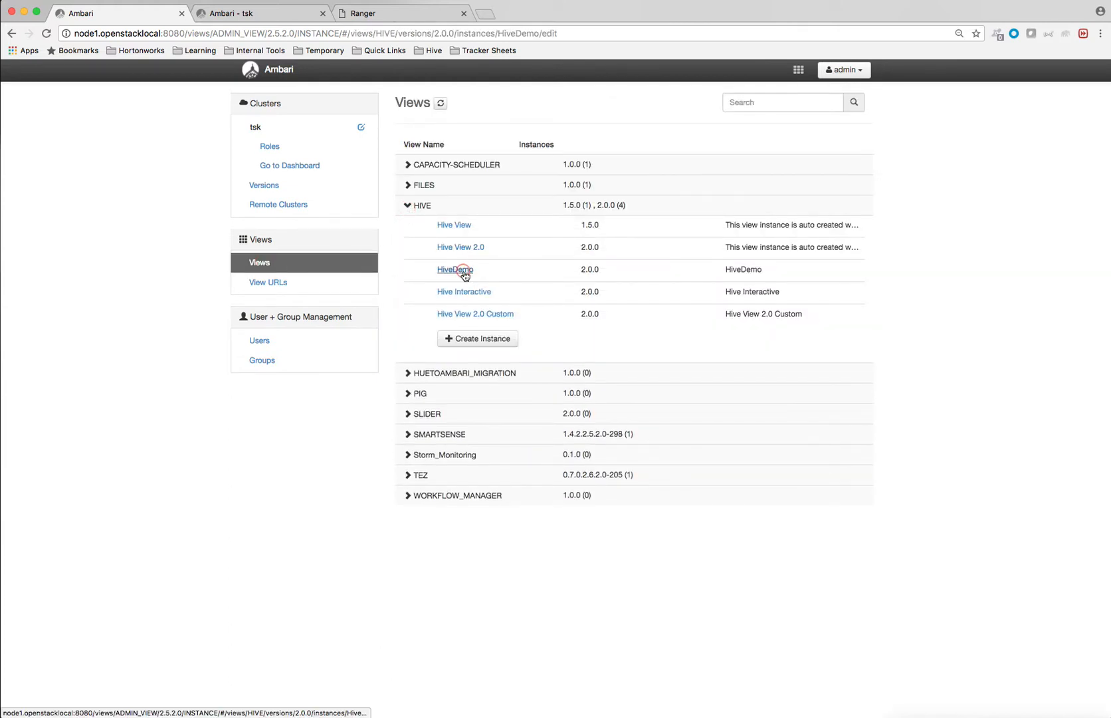
pyautogui.click(454, 268)
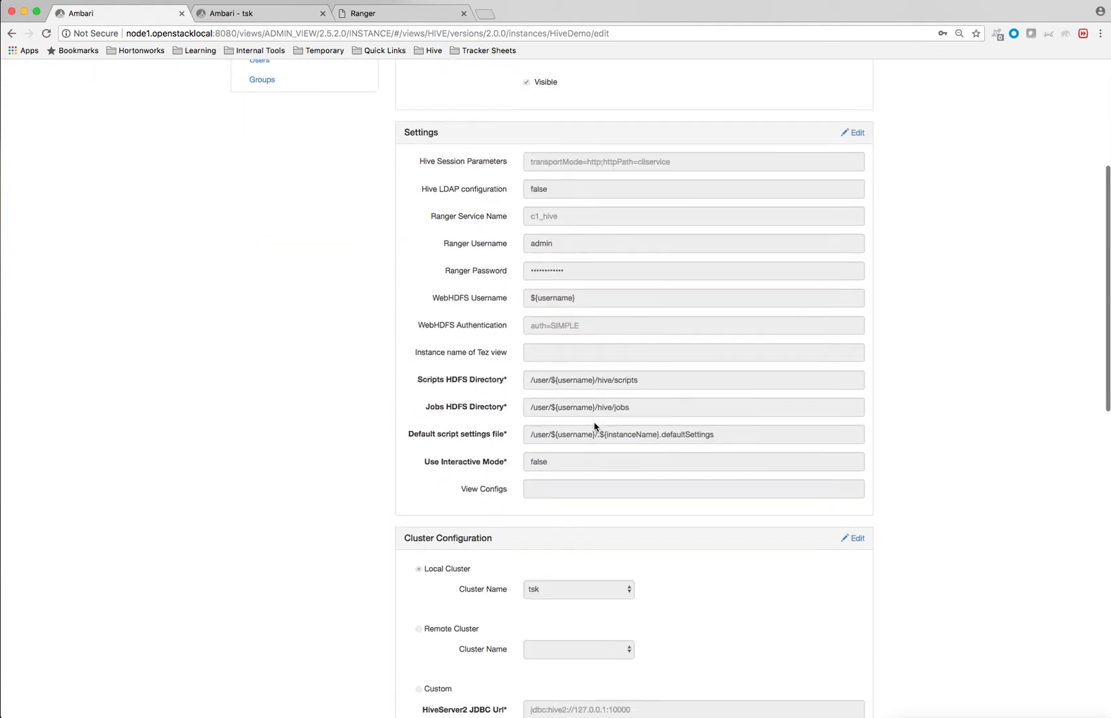
pyautogui.scroll(-3)
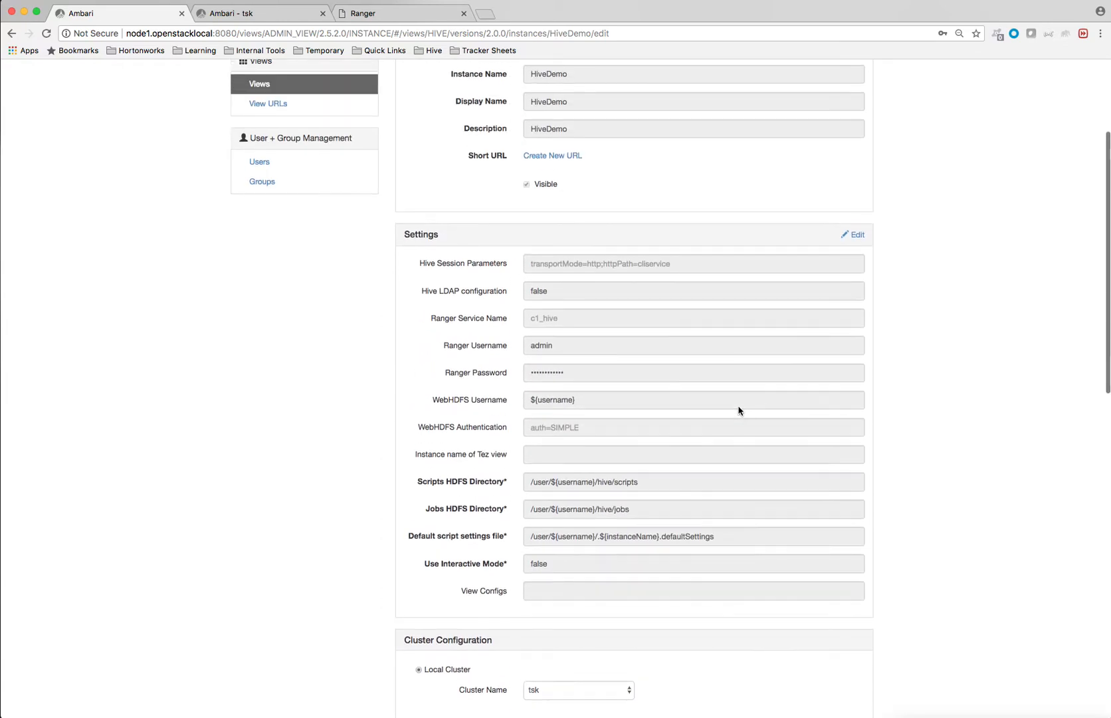
pyautogui.click(853, 234)
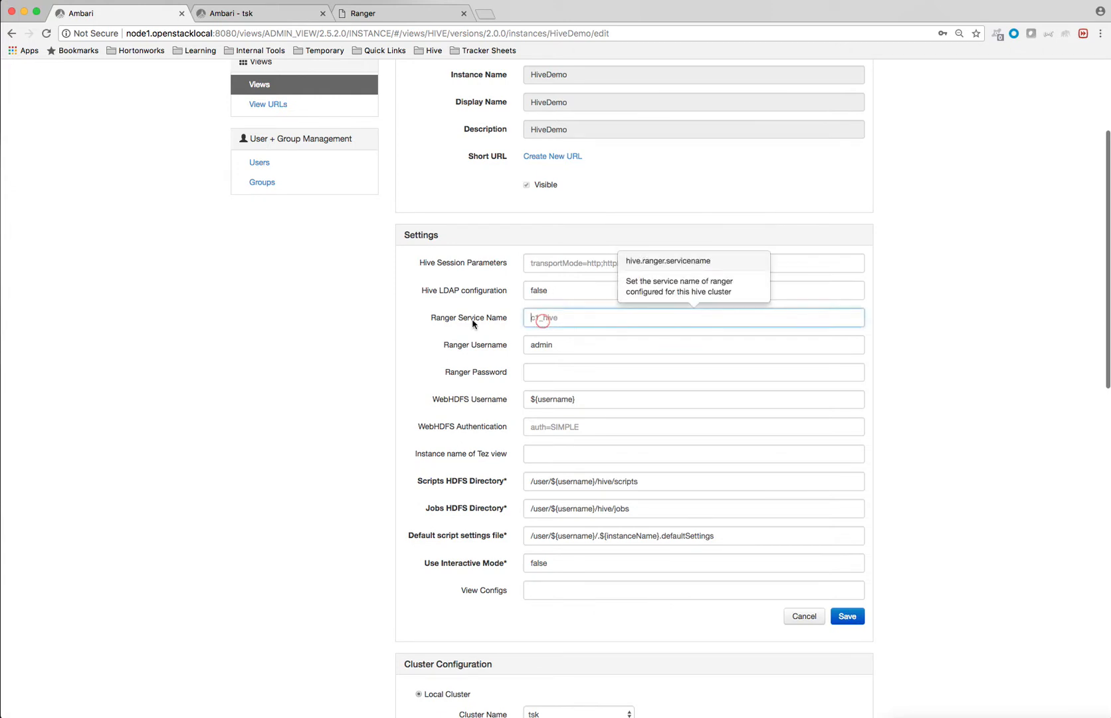
pyautogui.moveTo(403, 222)
pyautogui.write('tsk_hive')
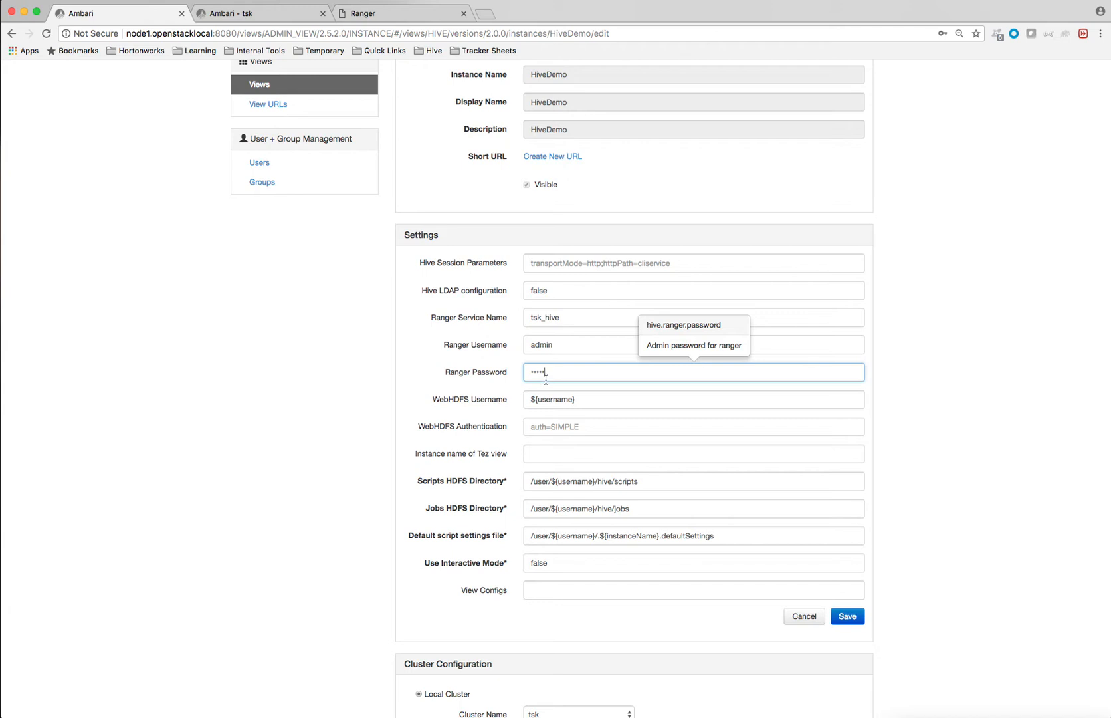
# Set WebHDFS Authentication to auth=KERBEROS;proxyuser=ambari-server-tsk after the Ranger password and save the settings.
pyautogui.press('Backspace')
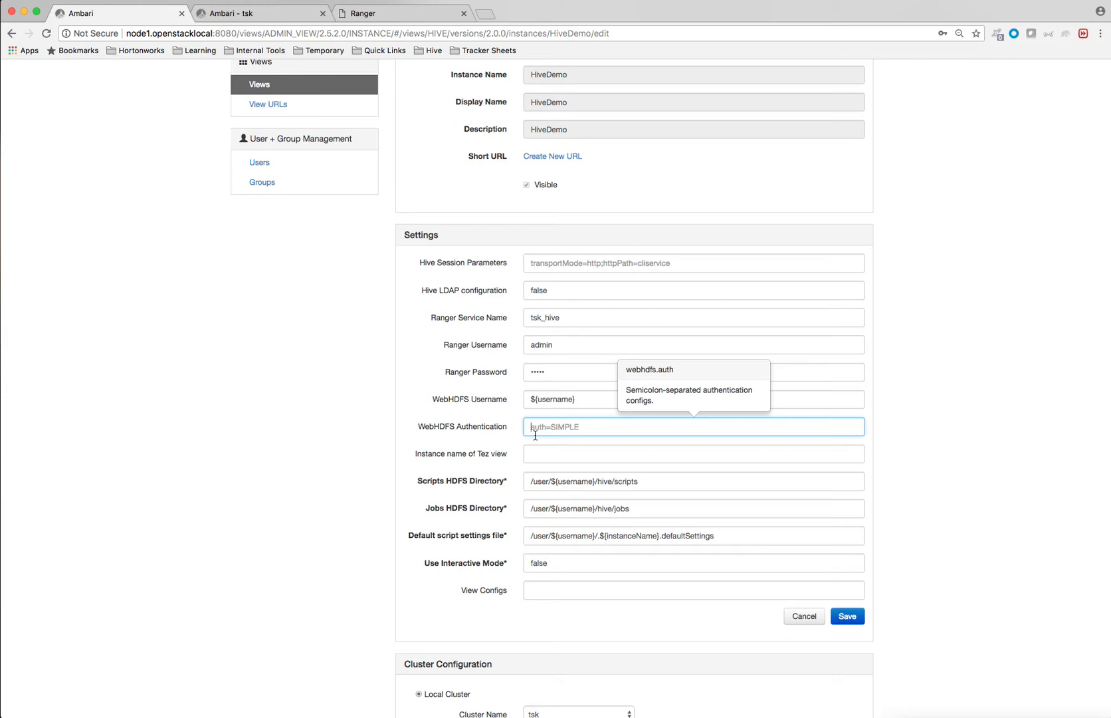
pyautogui.write('a')
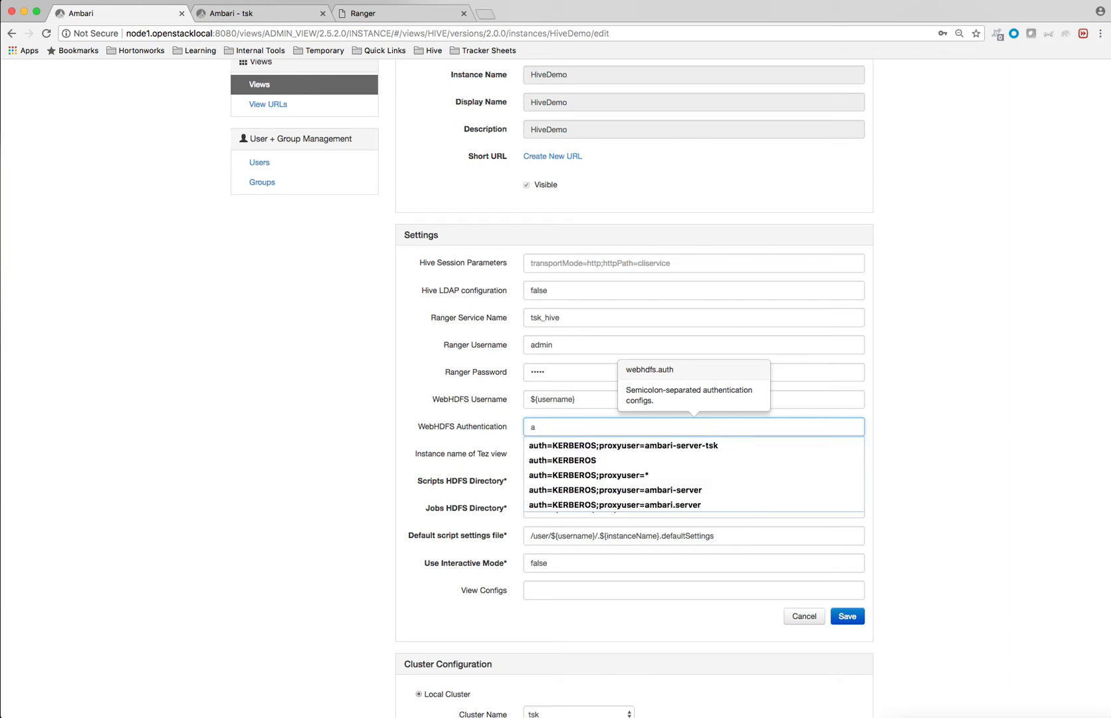
pyautogui.click(622, 446)
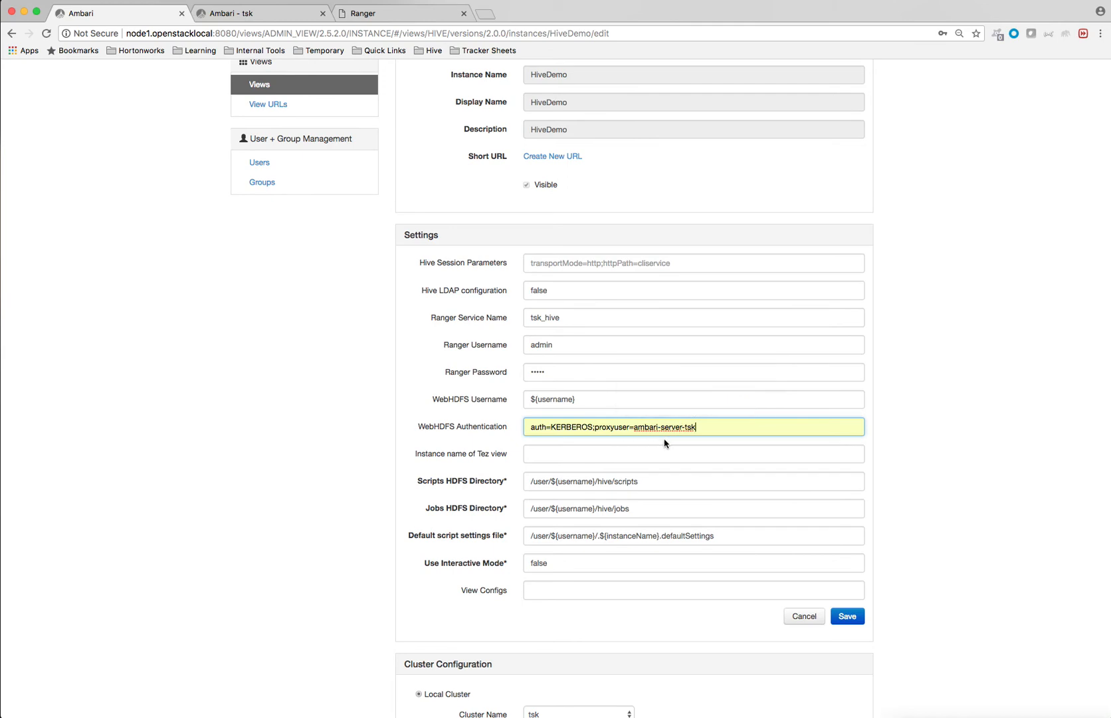
pyautogui.click(848, 616)
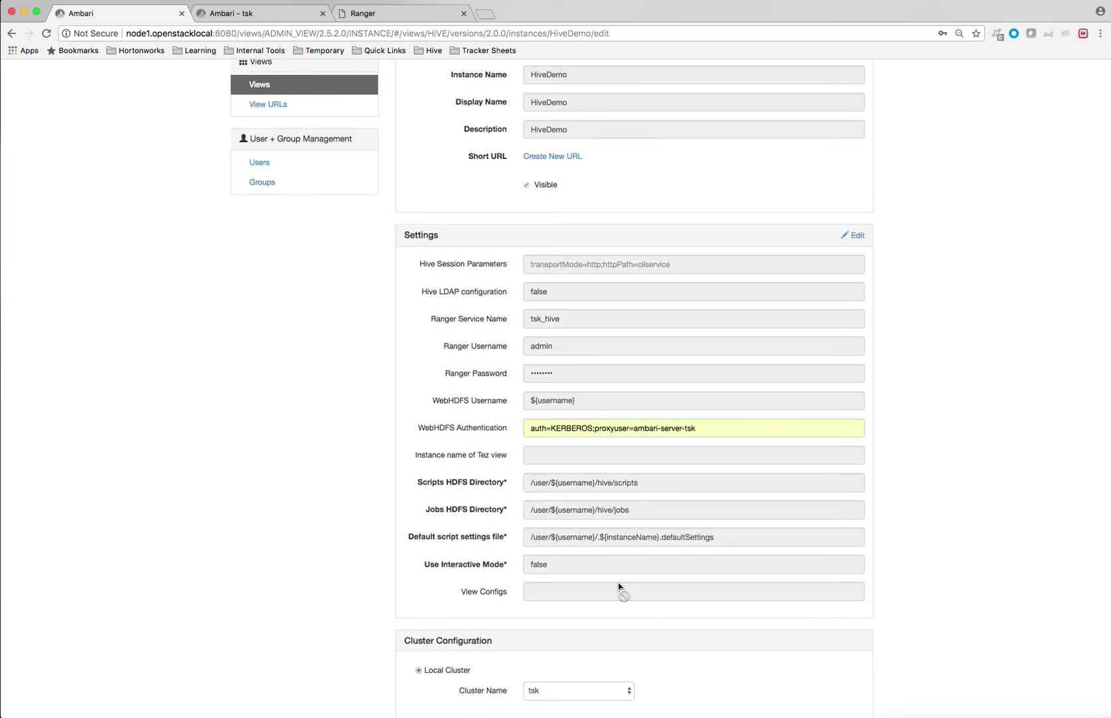
# Save the Cluster Configuration with Local Cluster tsk left selected.
pyautogui.scroll(-3)
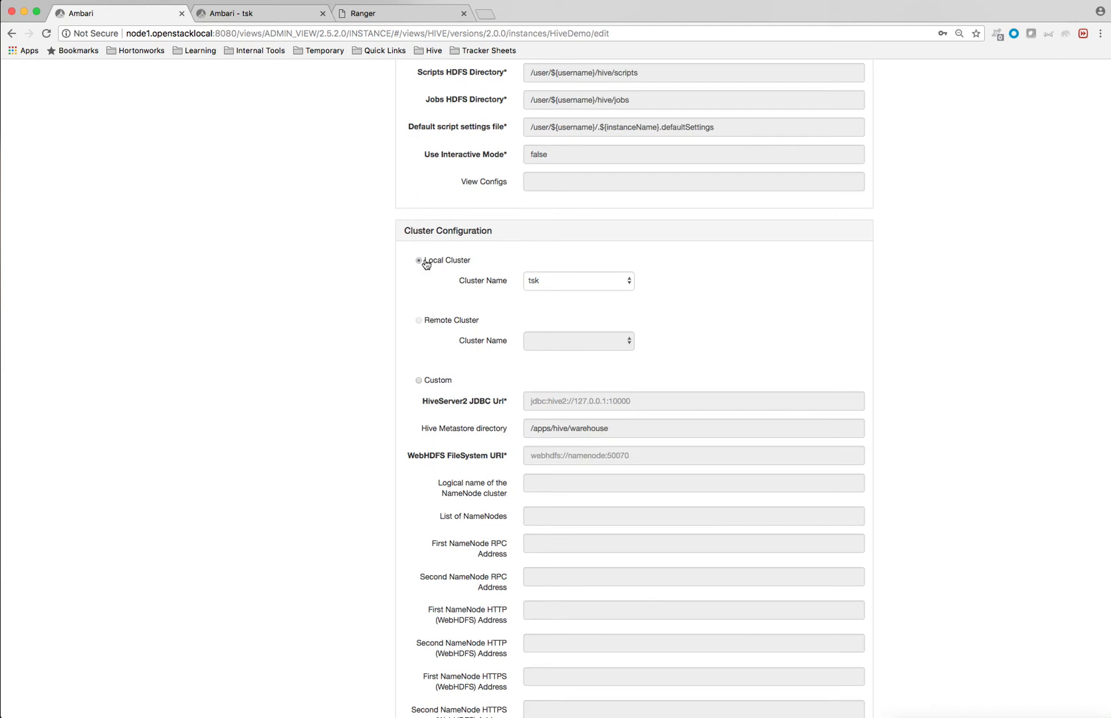
pyautogui.moveTo(447, 266)
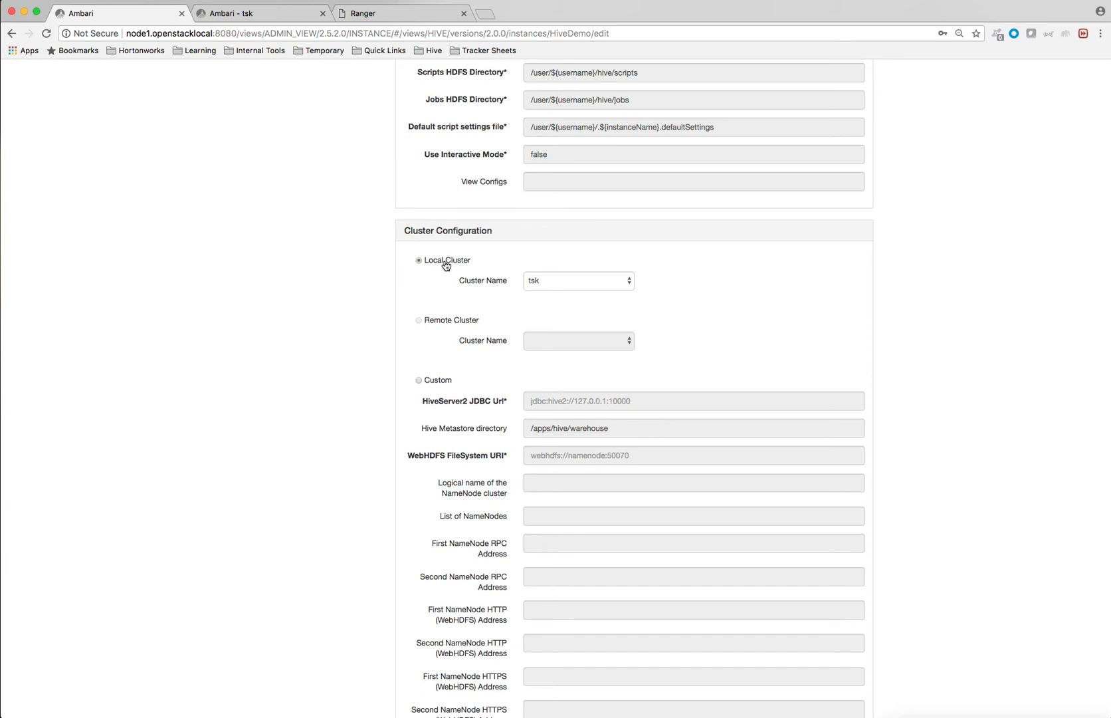
pyautogui.moveTo(452, 328)
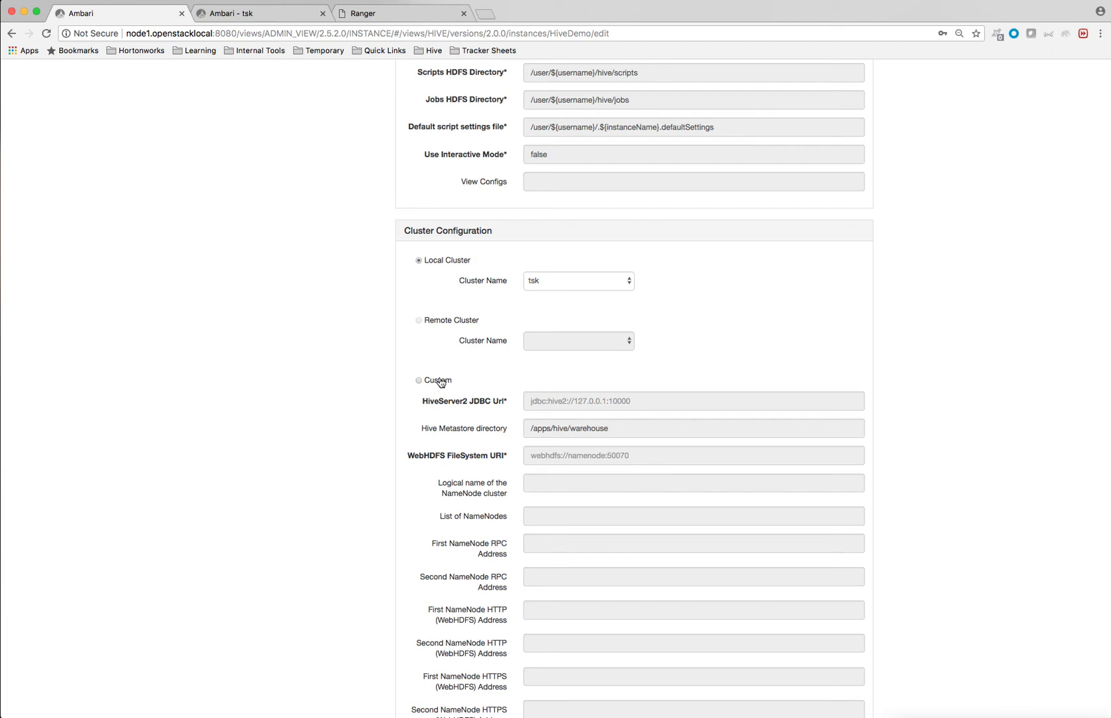
pyautogui.moveTo(464, 401)
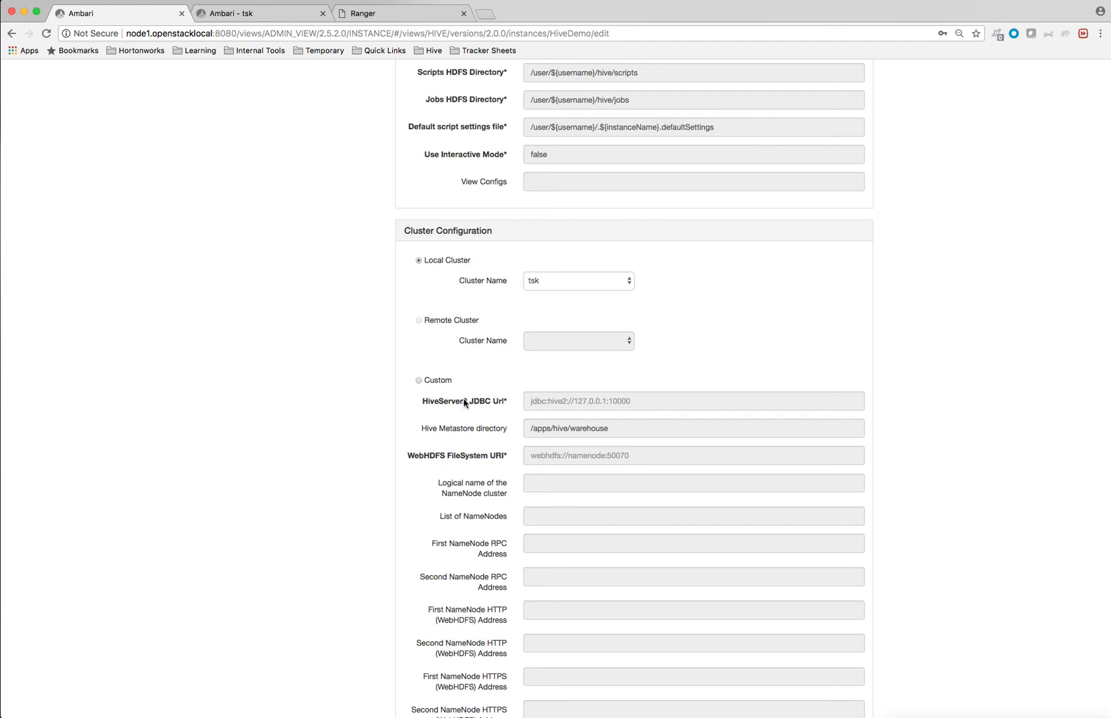
pyautogui.moveTo(674, 569)
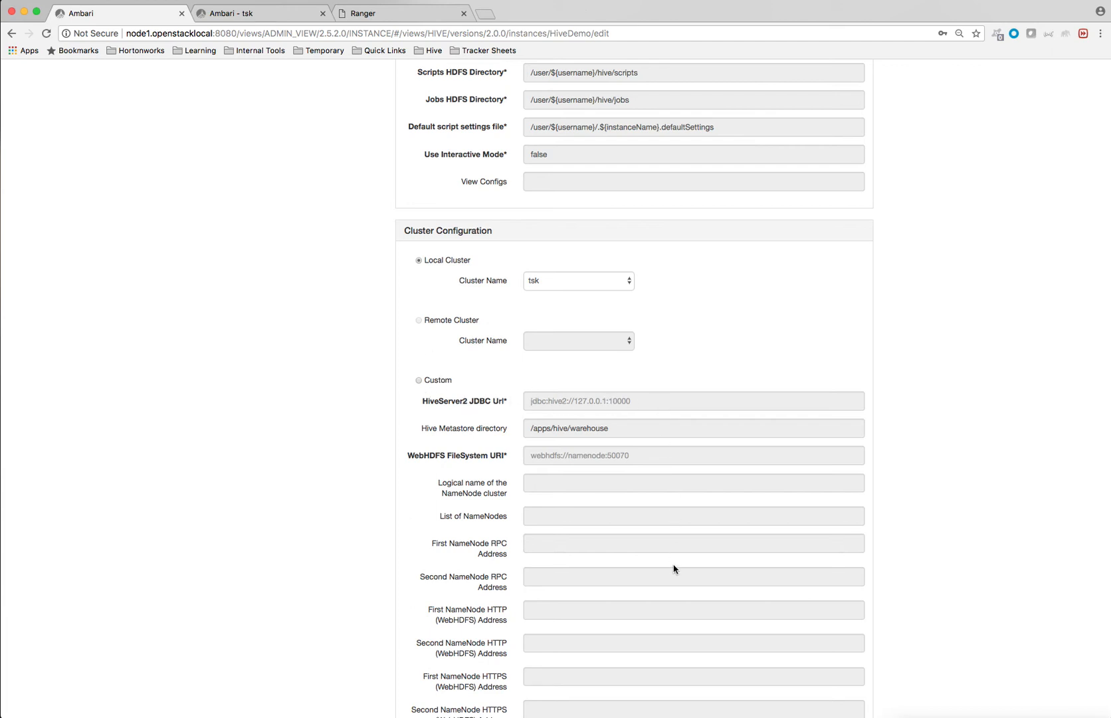
pyautogui.scroll(-3)
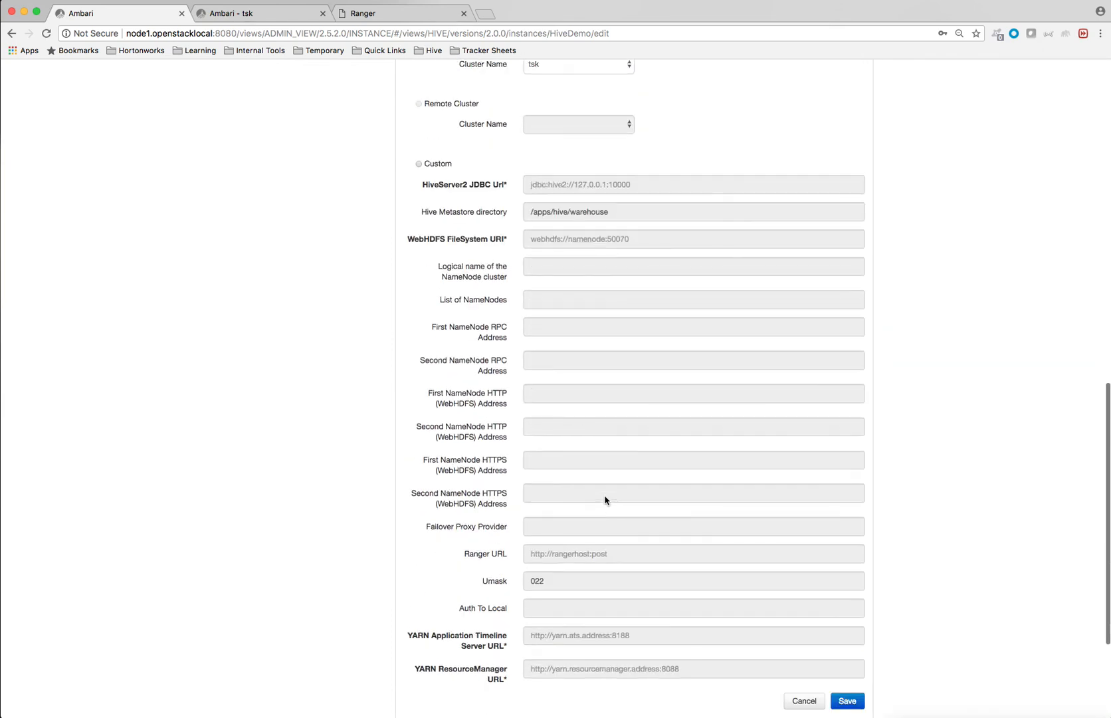
pyautogui.moveTo(851, 165)
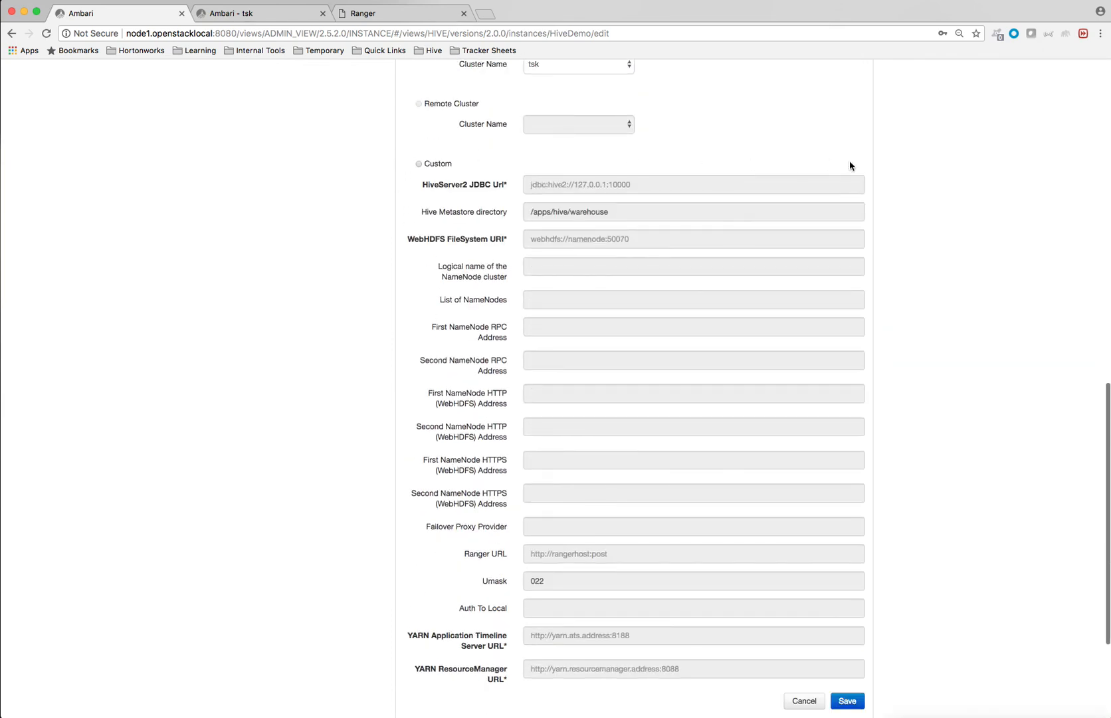
pyautogui.click(848, 700)
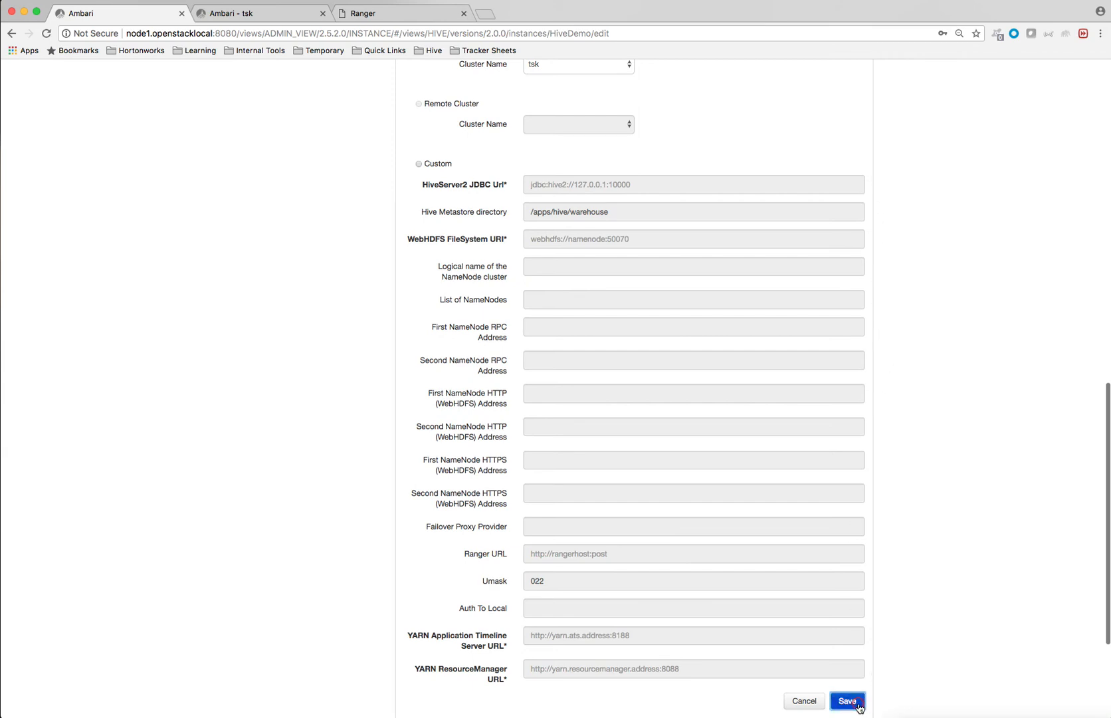
pyautogui.click(848, 700)
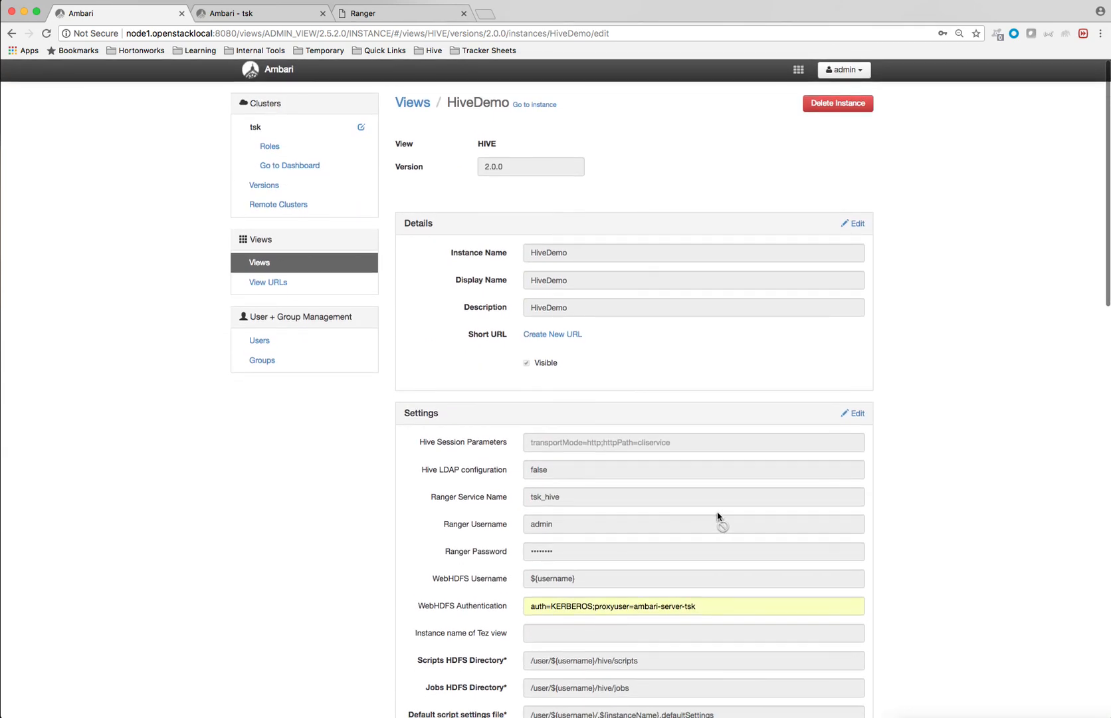
# Reopen the HiveDemo view and list the default database's tables.
pyautogui.click(798, 69)
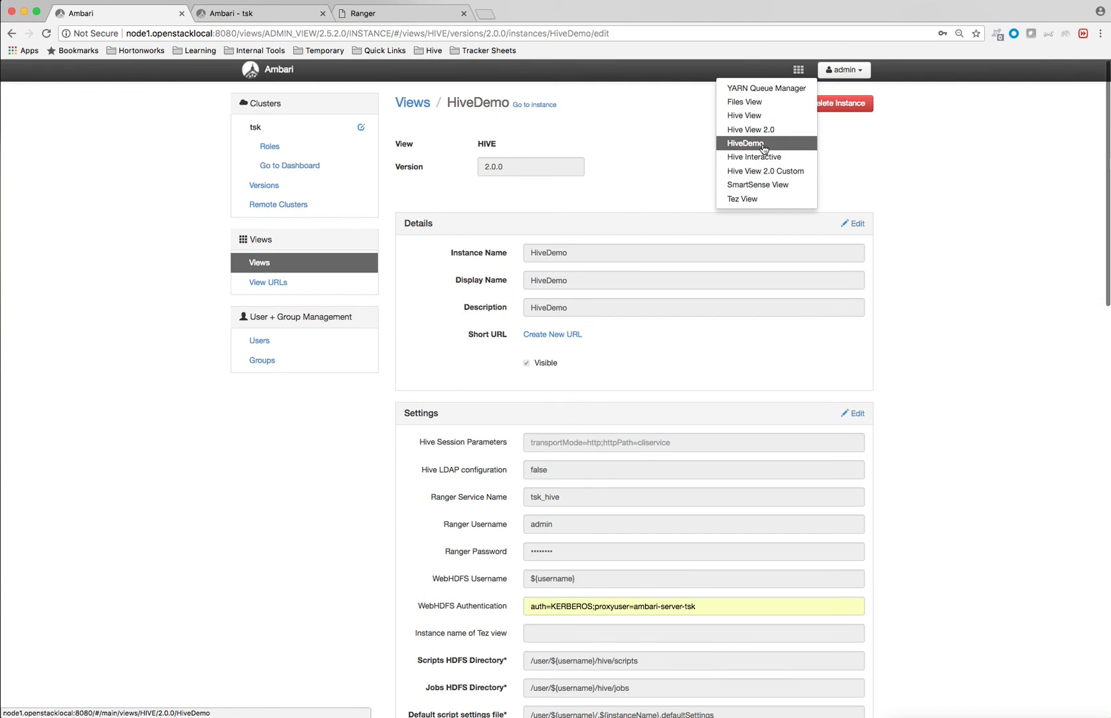
pyautogui.click(745, 142)
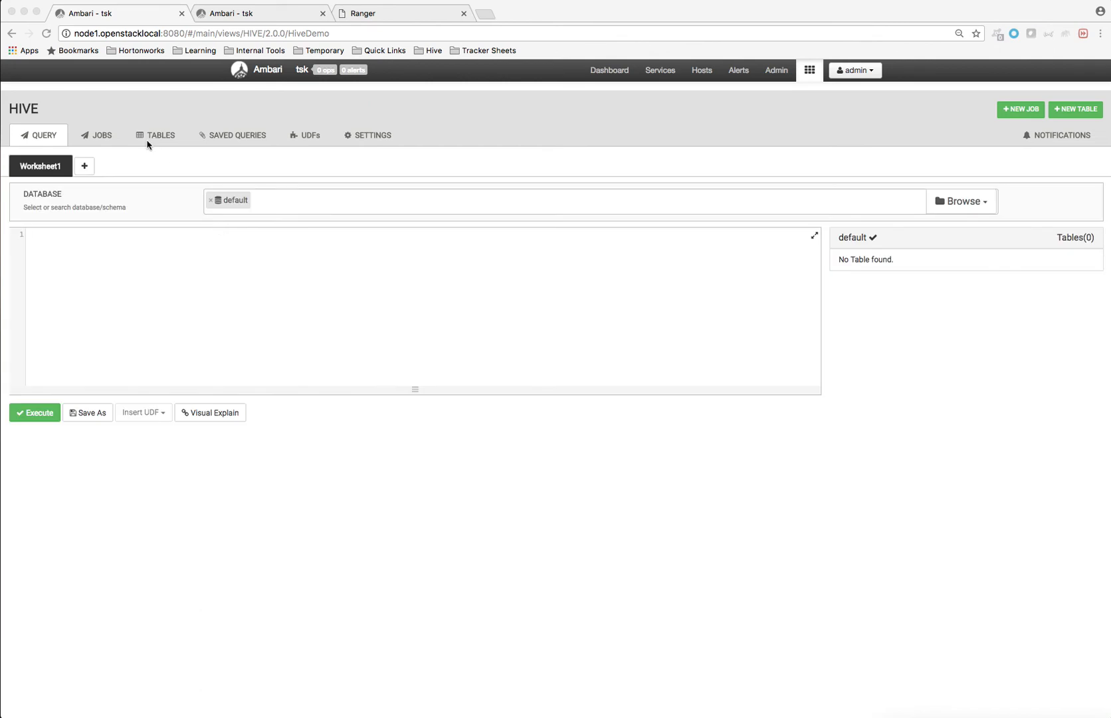
pyautogui.click(155, 136)
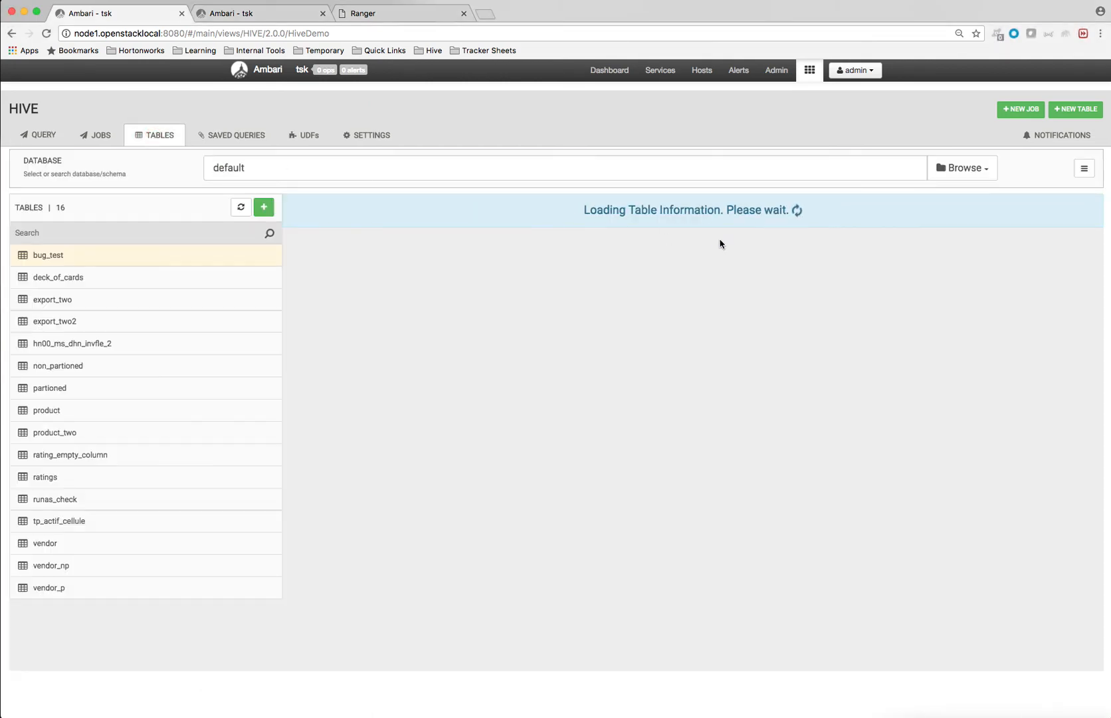
# Show bug_test's Ranger policies, now listing the 'all - database, table, column' policy for admin, hive and tsk.
pyautogui.click(775, 233)
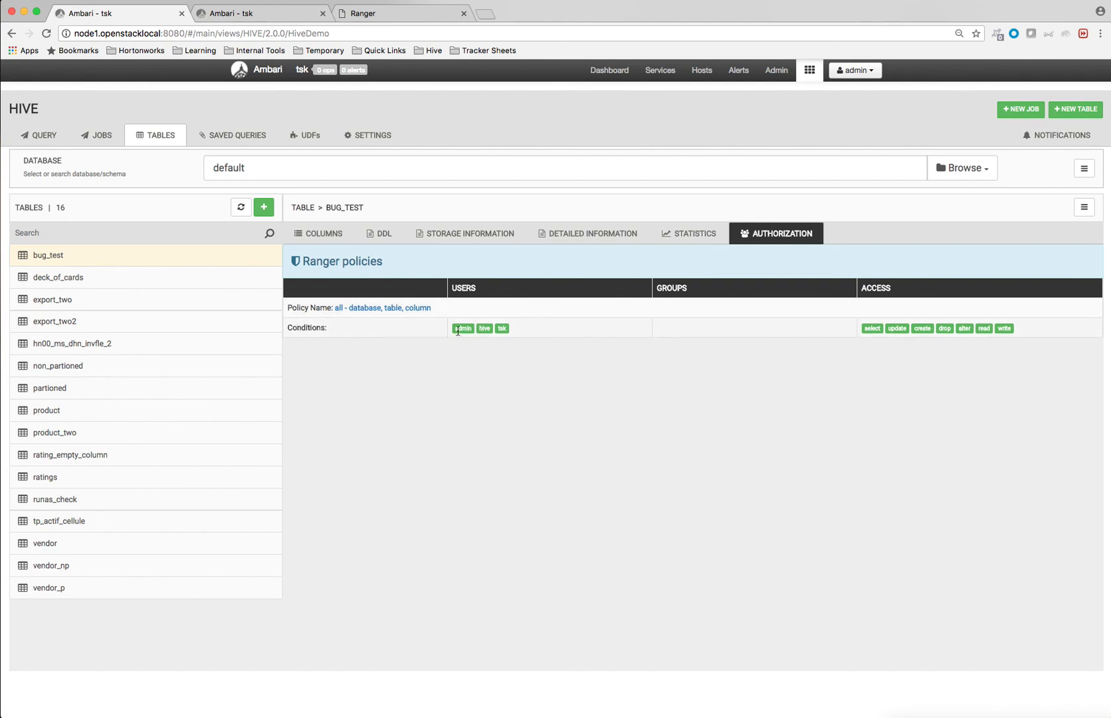
pyautogui.moveTo(864, 339)
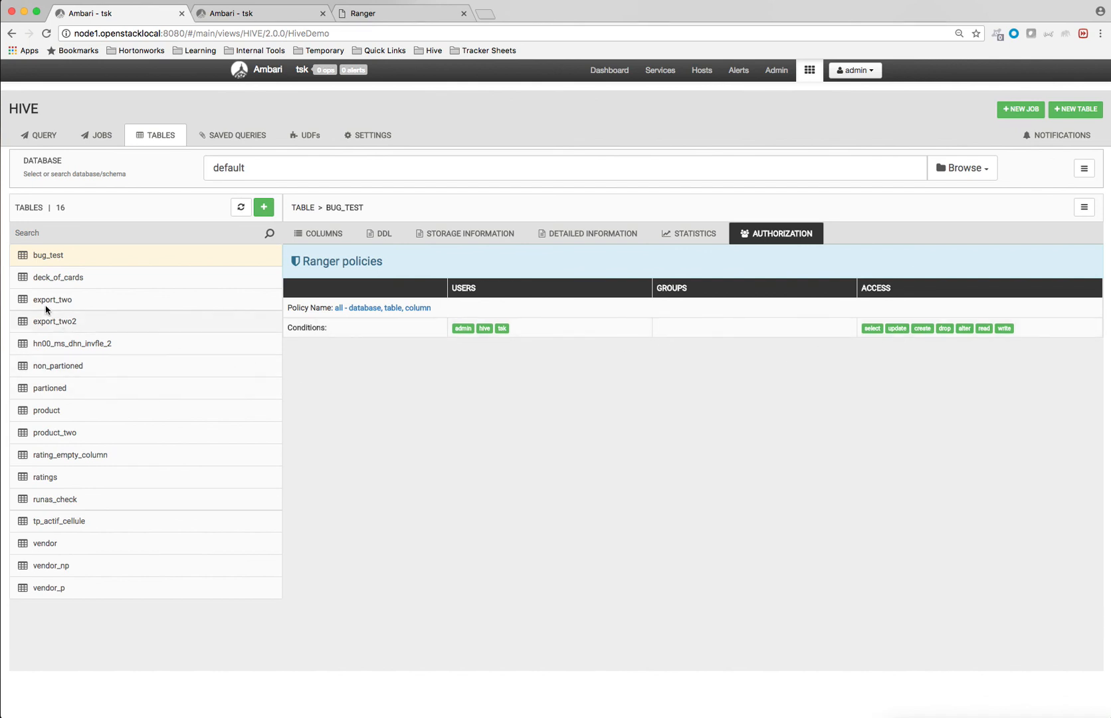
# Select the partioned table and show its Ranger policies under Authorization.
pyautogui.click(52, 299)
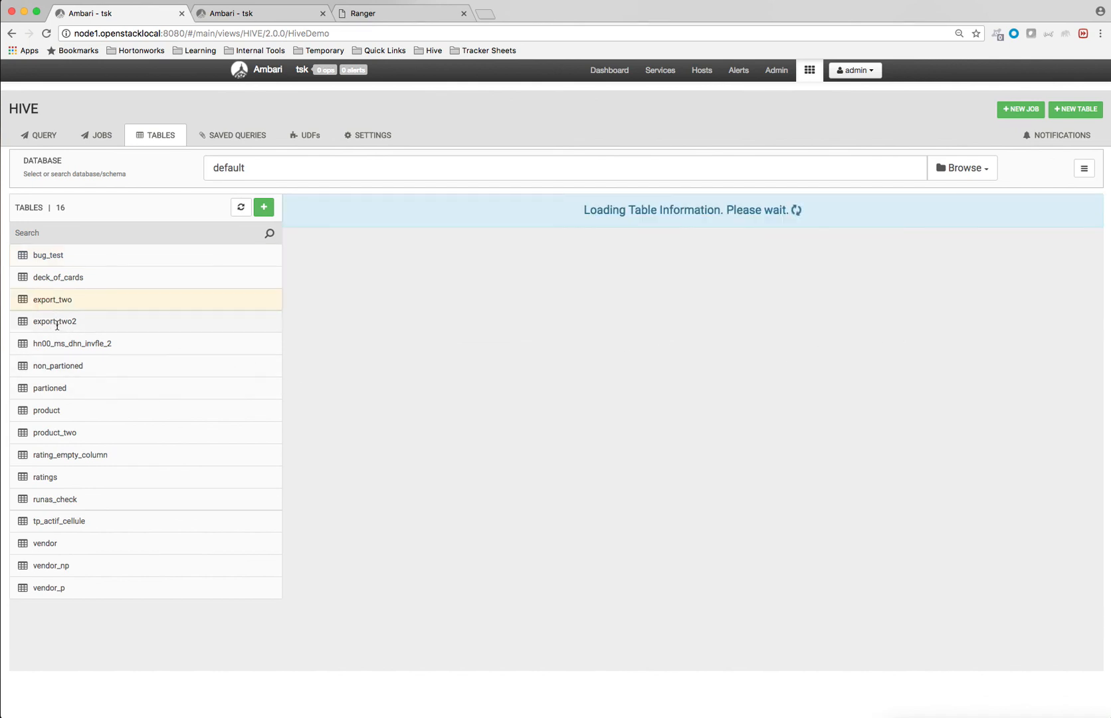
pyautogui.click(55, 388)
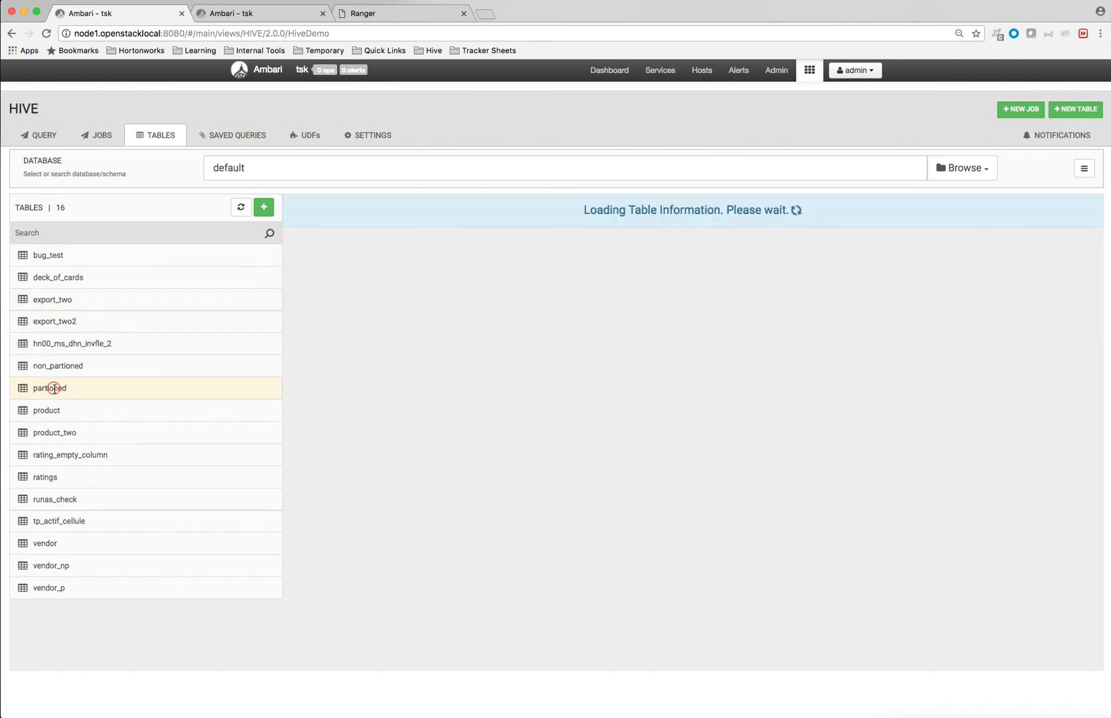
pyautogui.click(49, 387)
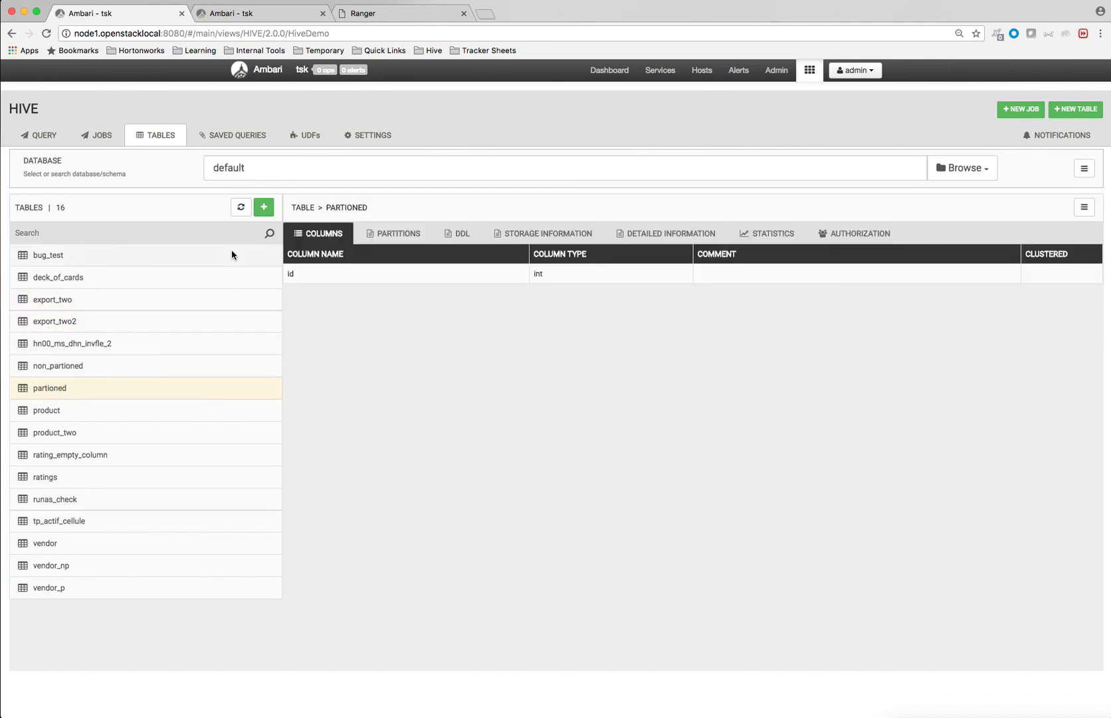
pyautogui.click(859, 232)
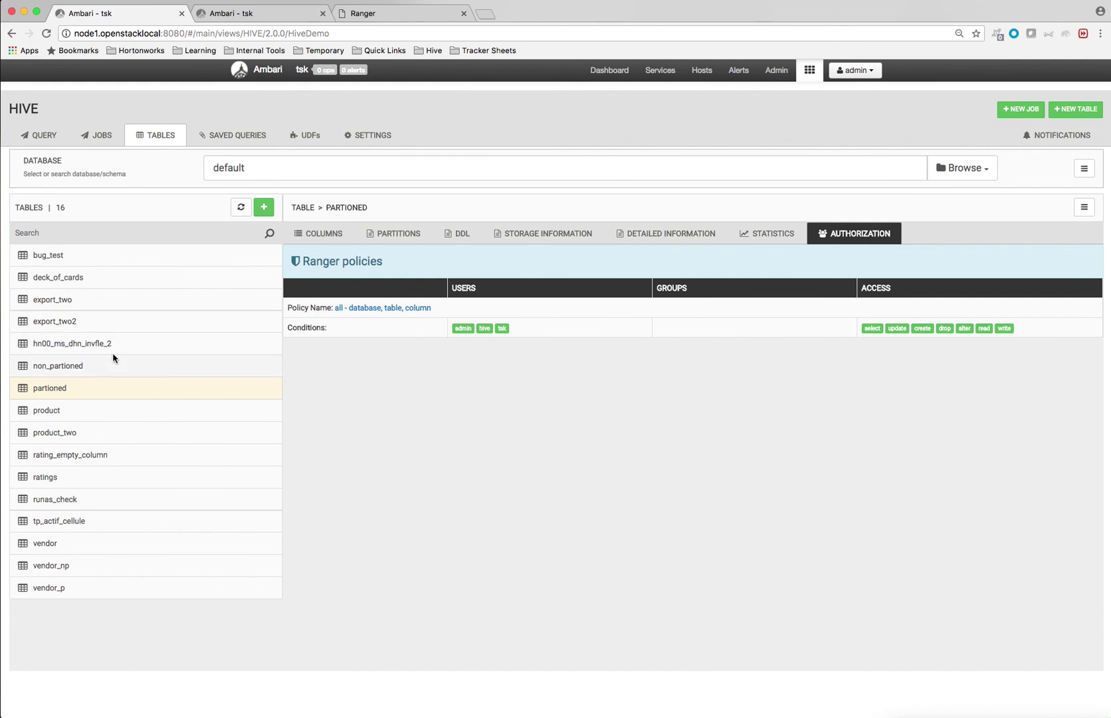
pyautogui.moveTo(86, 489)
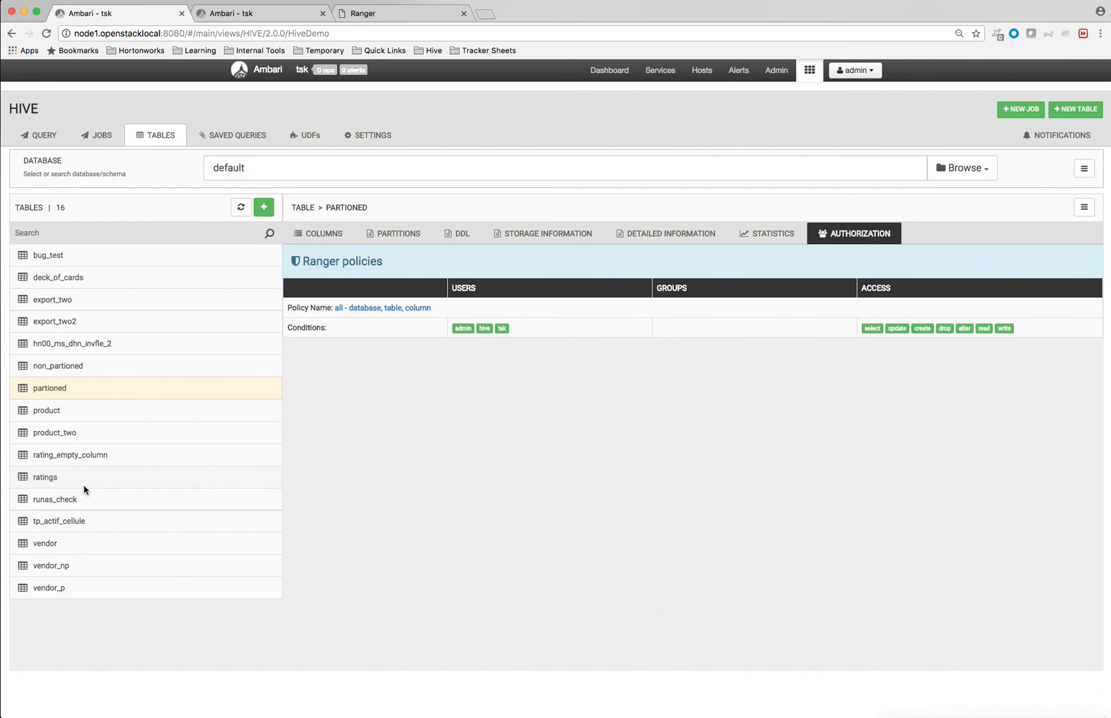
pyautogui.moveTo(319, 371)
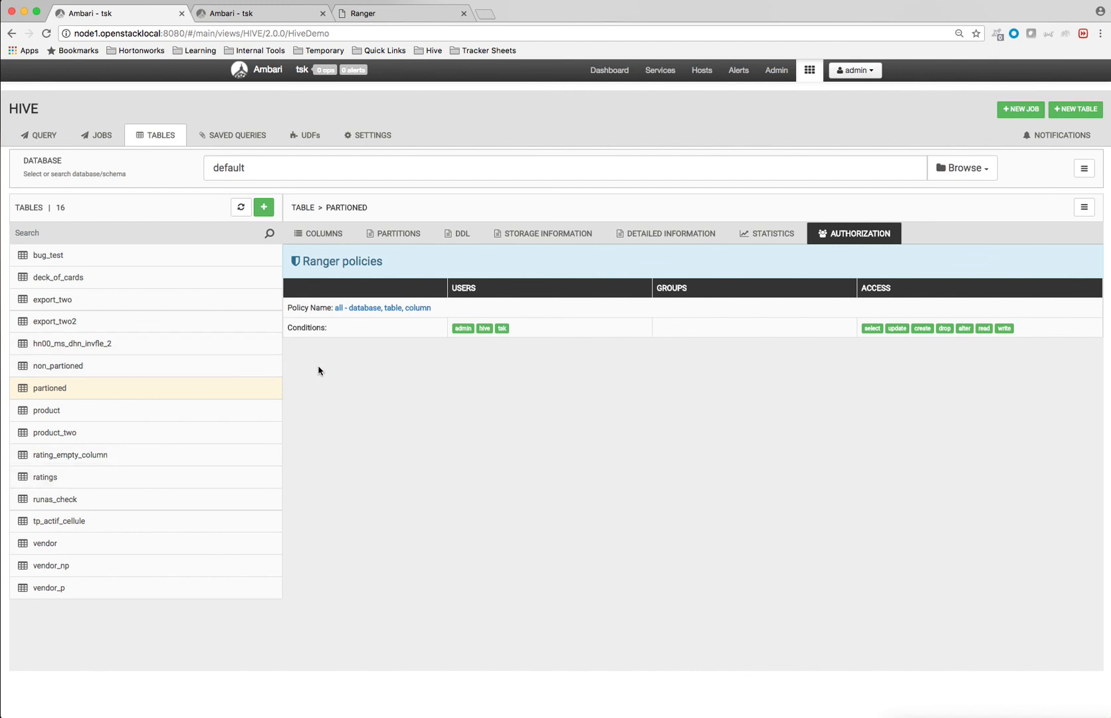